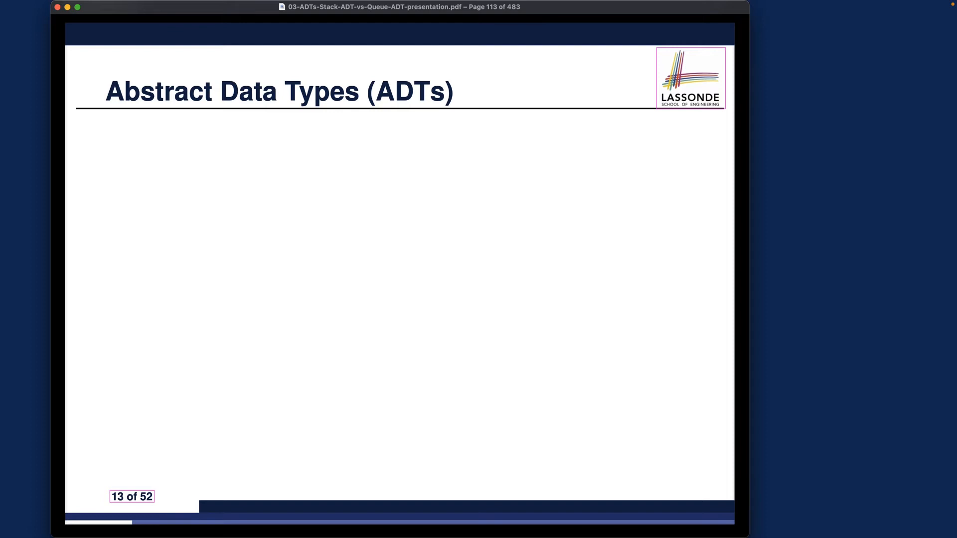
Advance the ADT slide builds until 'filters out irrelevant details' appears
key(right)
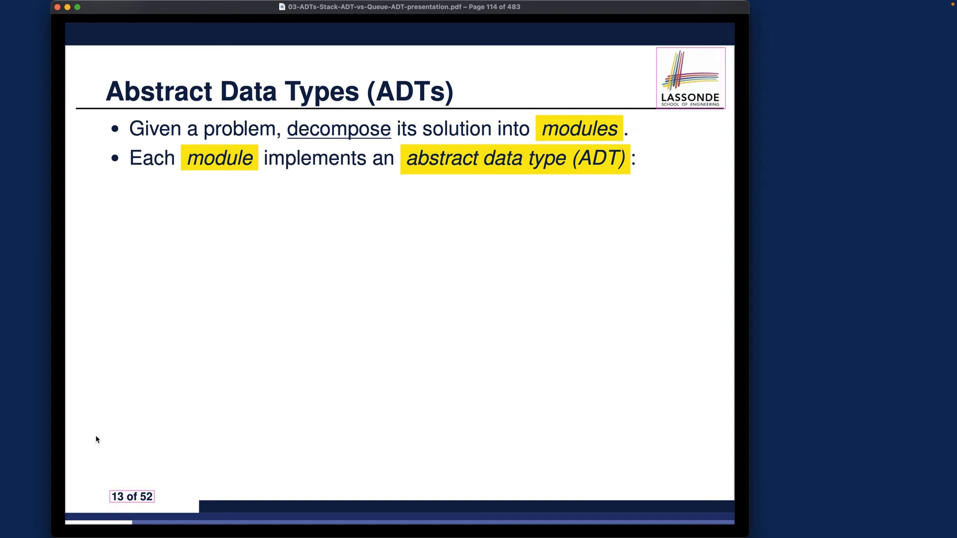
mouse_move(454, 129)
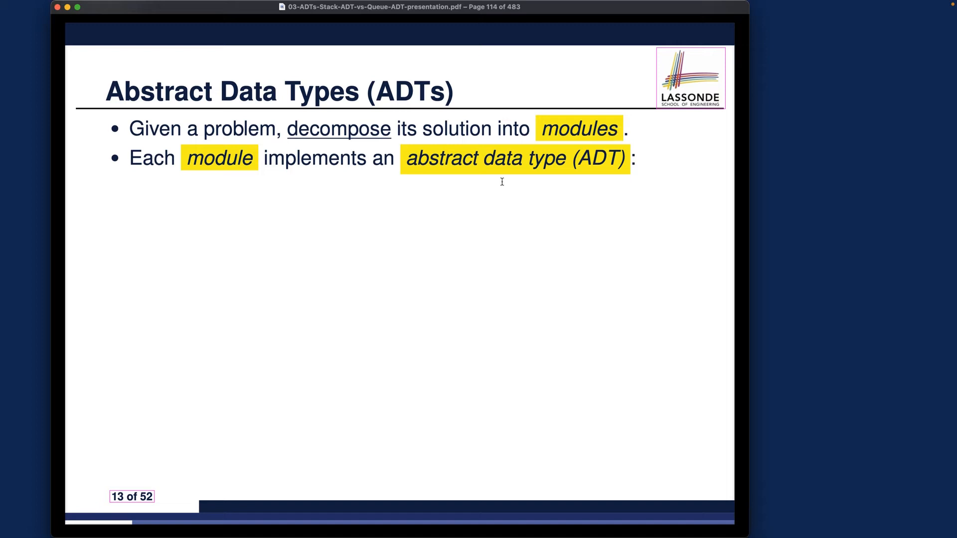
mouse_move(524, 165)
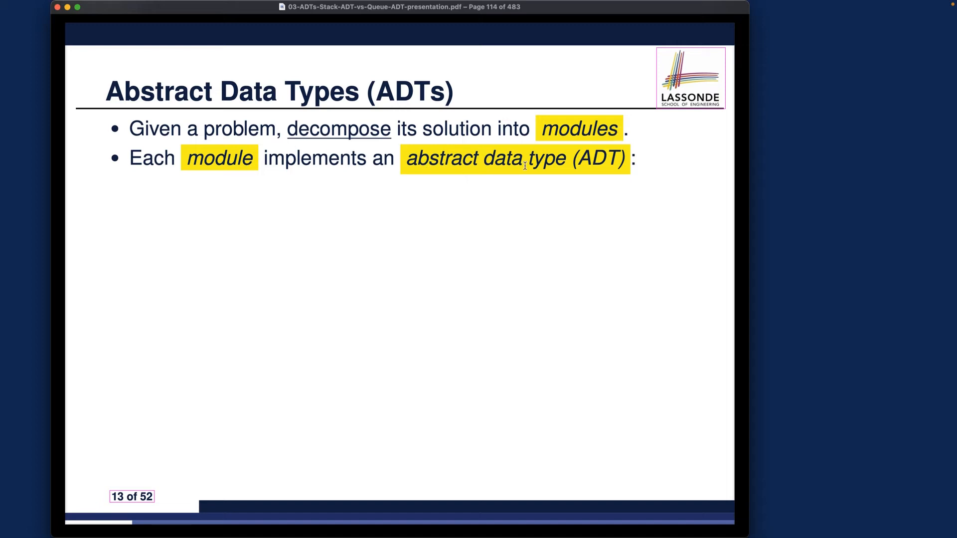
double_click(220, 158)
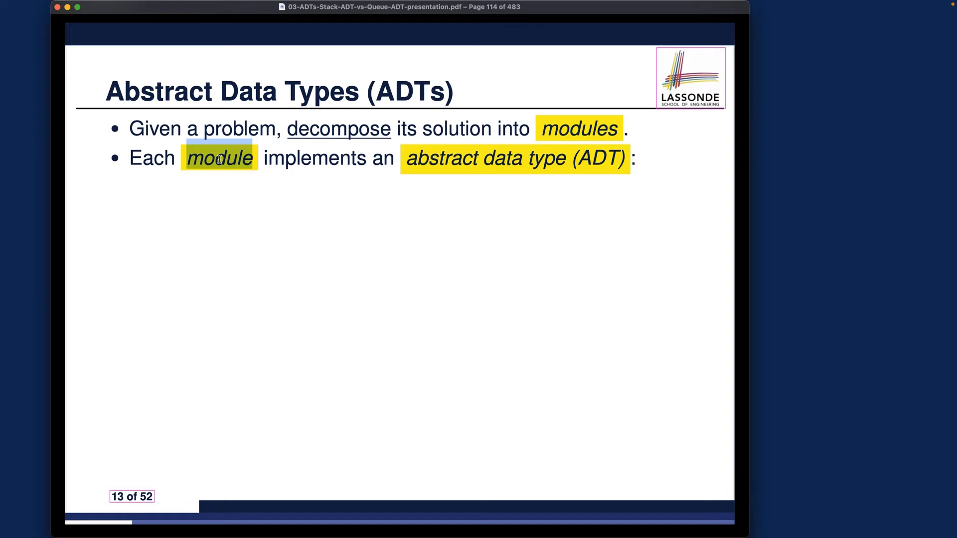
key(right)
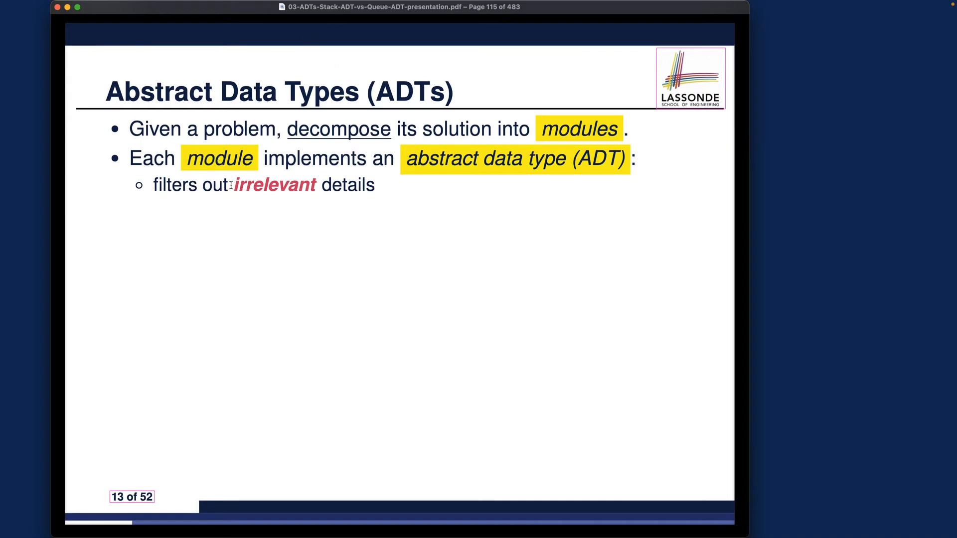
Reveal the declared data and operations bullet and the ADT interface diagram
drag(233, 185, 366, 184)
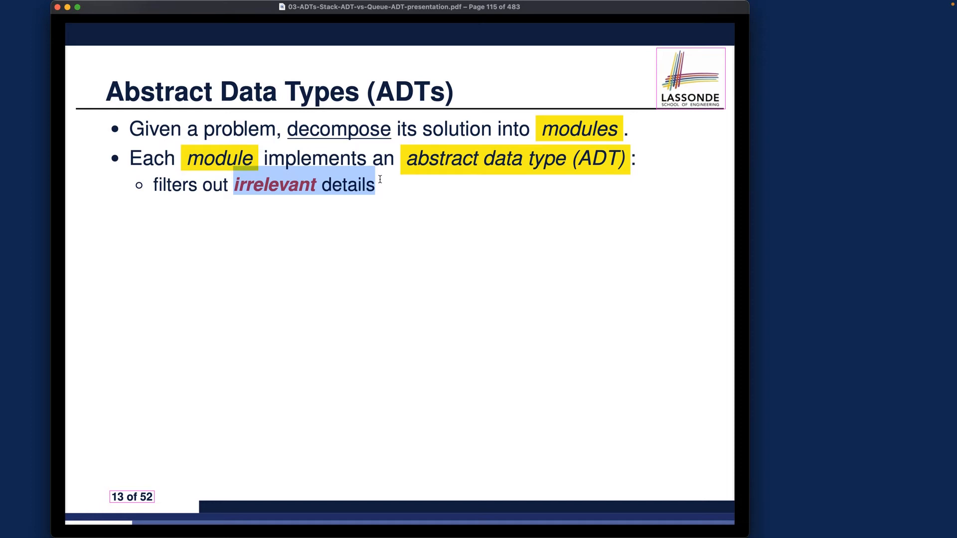
key(right)
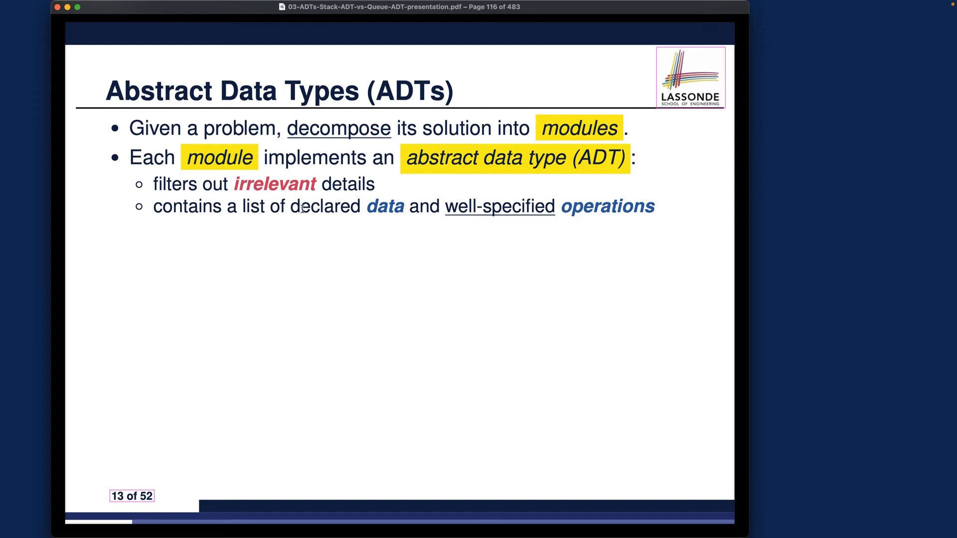
mouse_move(370, 208)
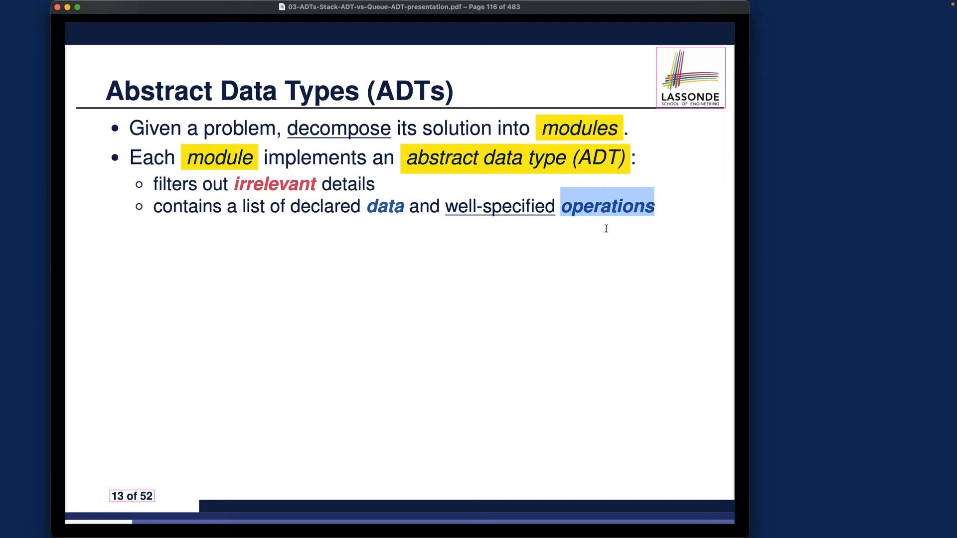
mouse_move(366, 212)
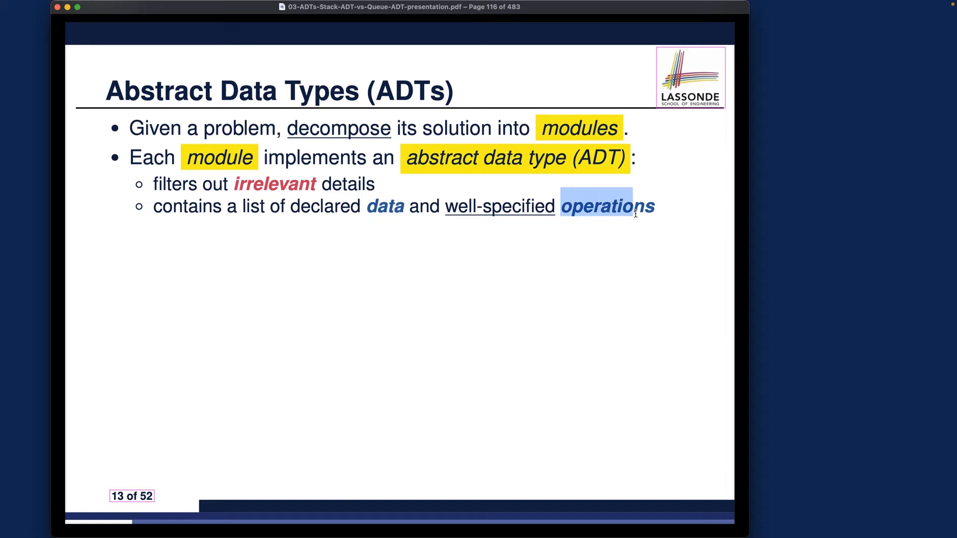
key(right)
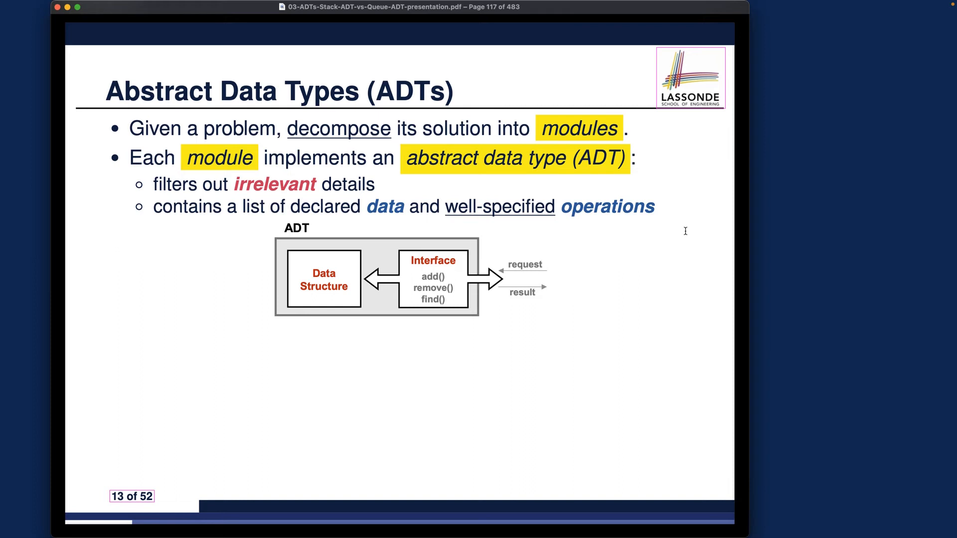
mouse_move(684, 274)
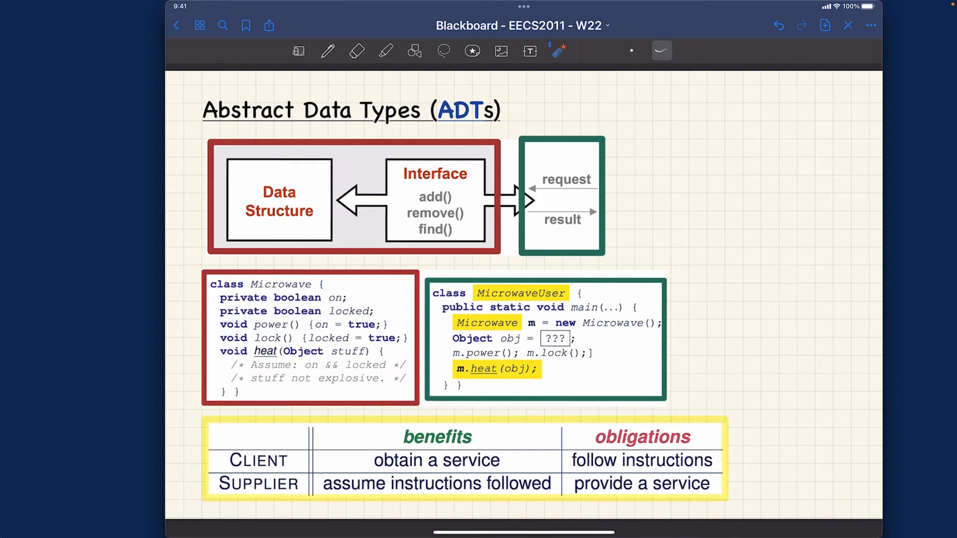
Handwrite 'supplier' in red and 'client relies on the public interface of ADT' in green, then highlight 'interface'
click(327, 51)
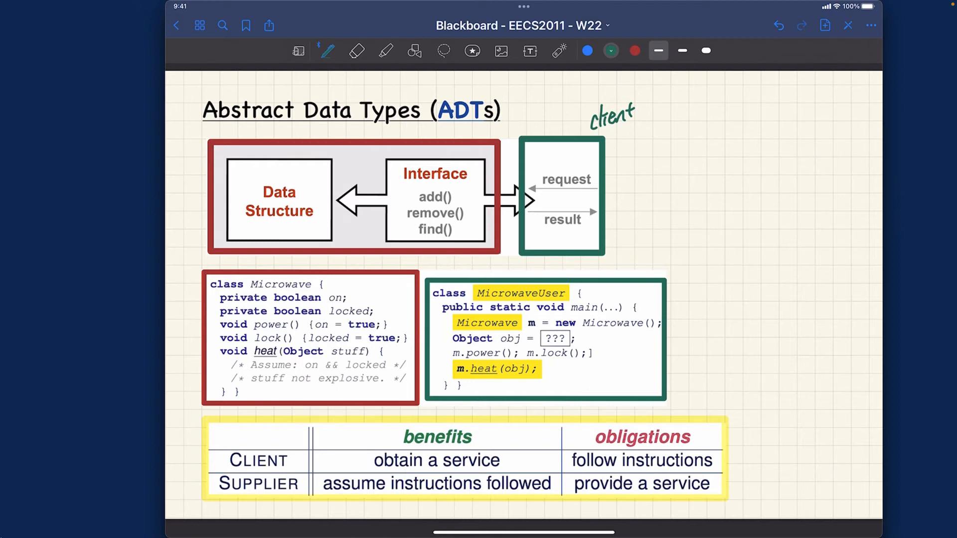
click(634, 51)
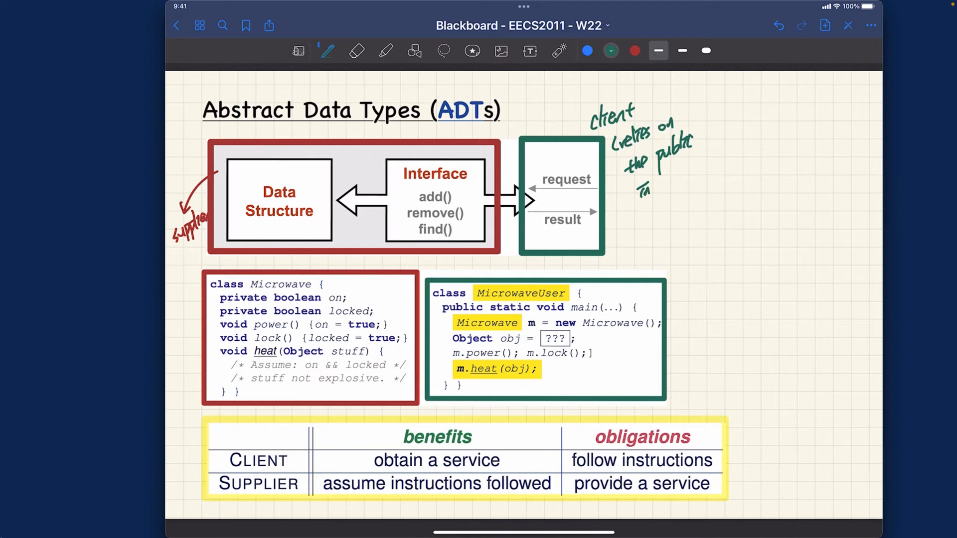
drag(635, 184, 690, 184)
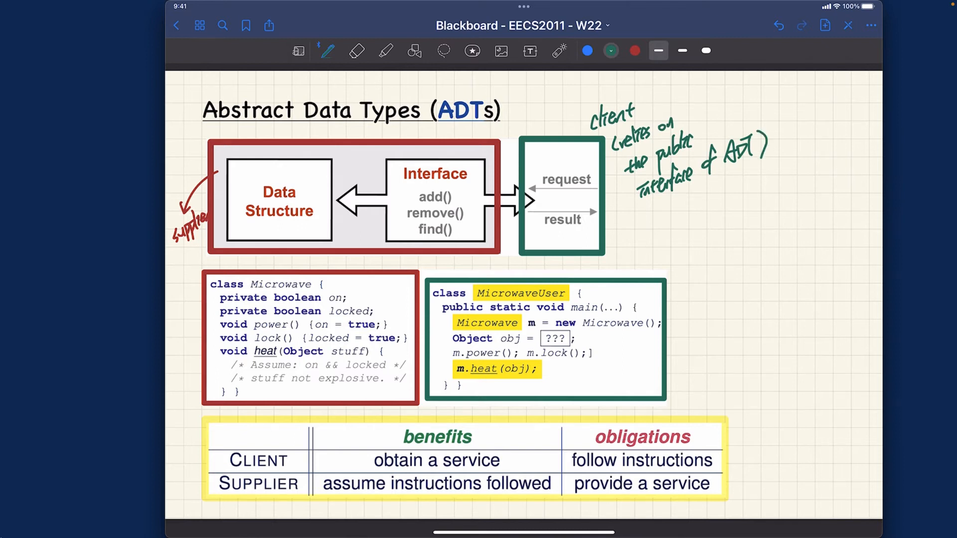
click(385, 51)
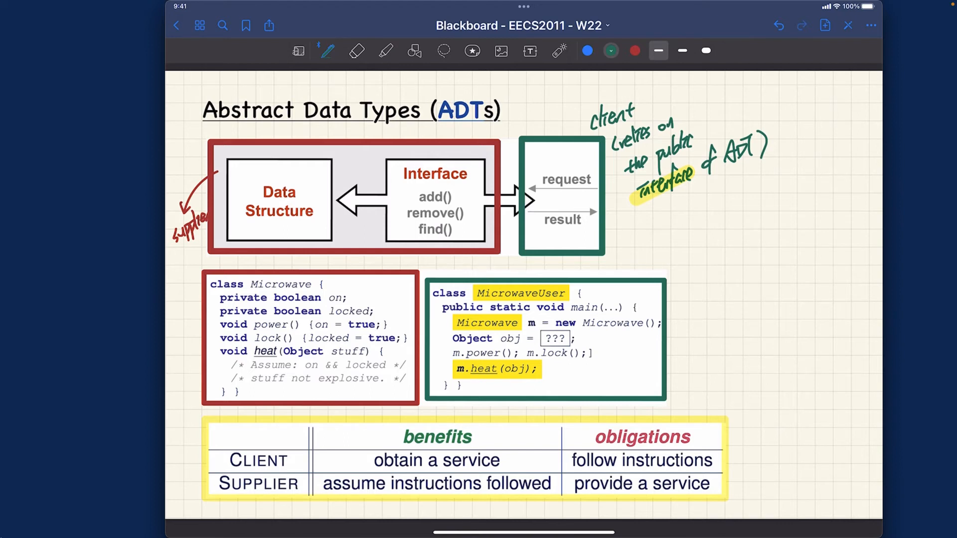
In blue, draw an arrow under 'interface' and list '1. input types, 2. output types'
click(587, 51)
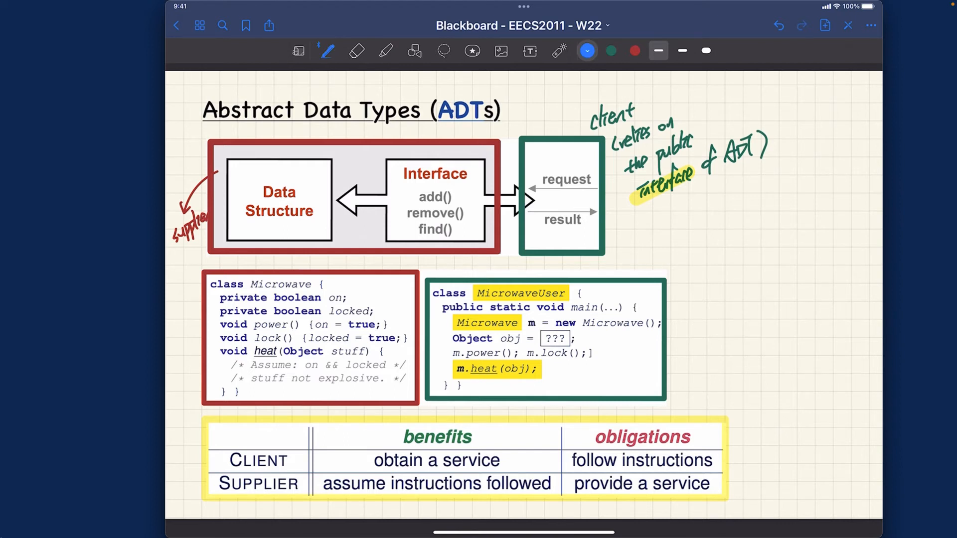
drag(662, 201, 653, 239)
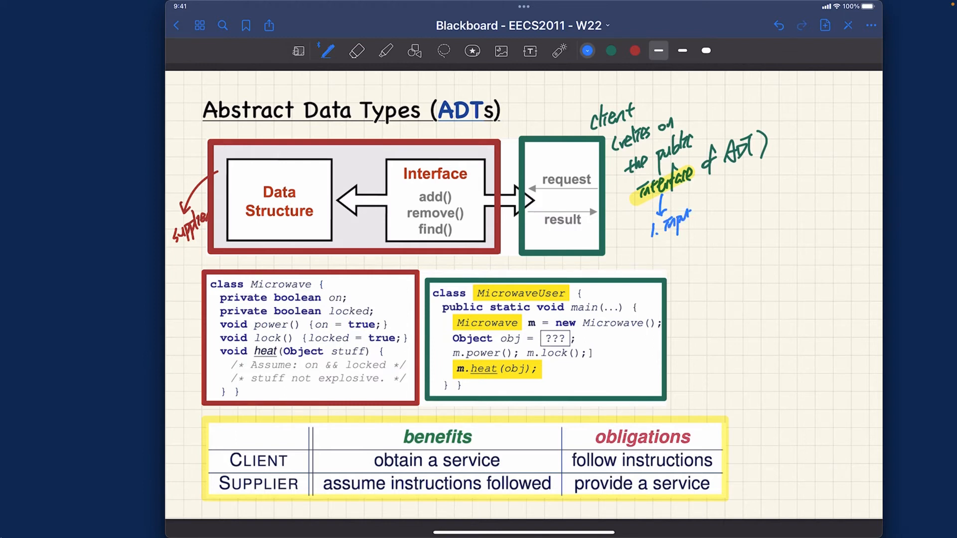
text(types)
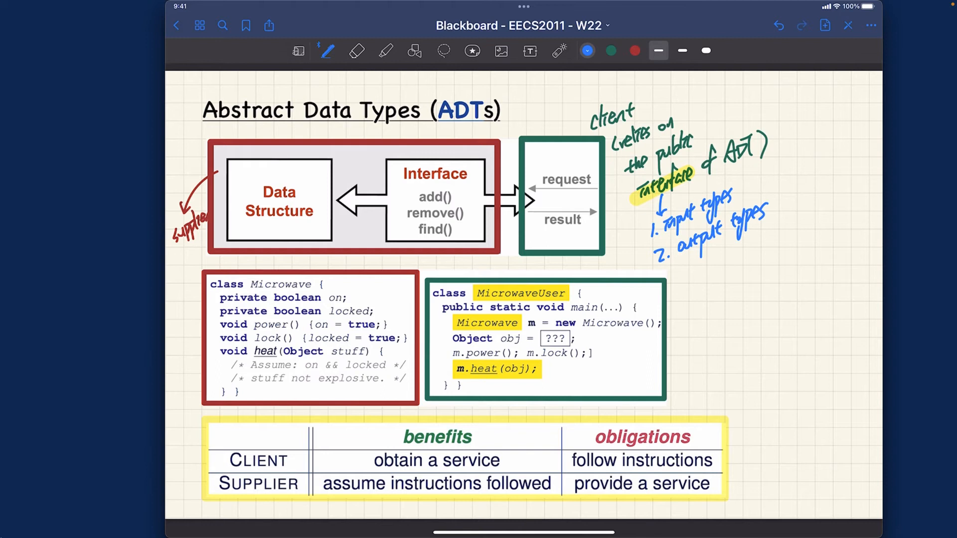
drag(542, 185, 588, 183)
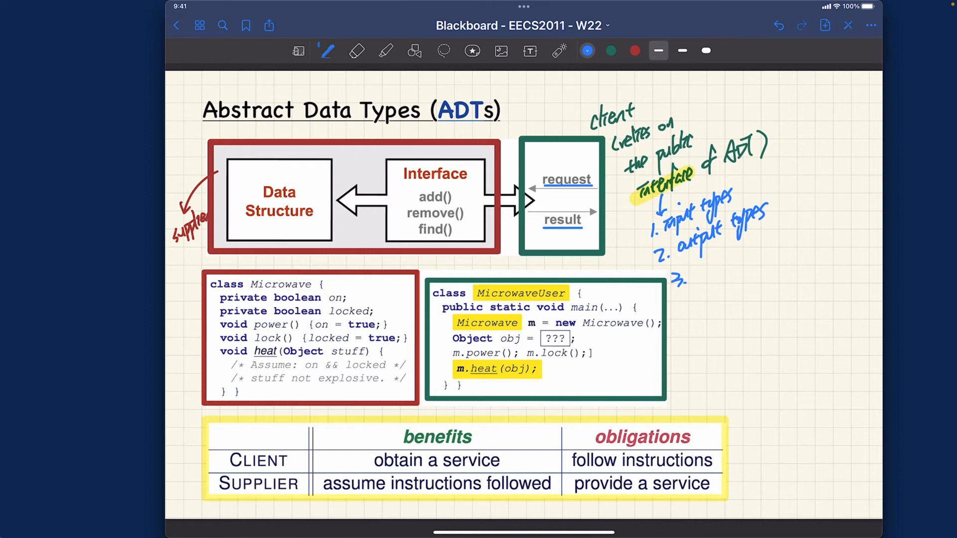
Add '3. what to be expected on IO relation' and underline 'request' and 'result'
click(695, 275)
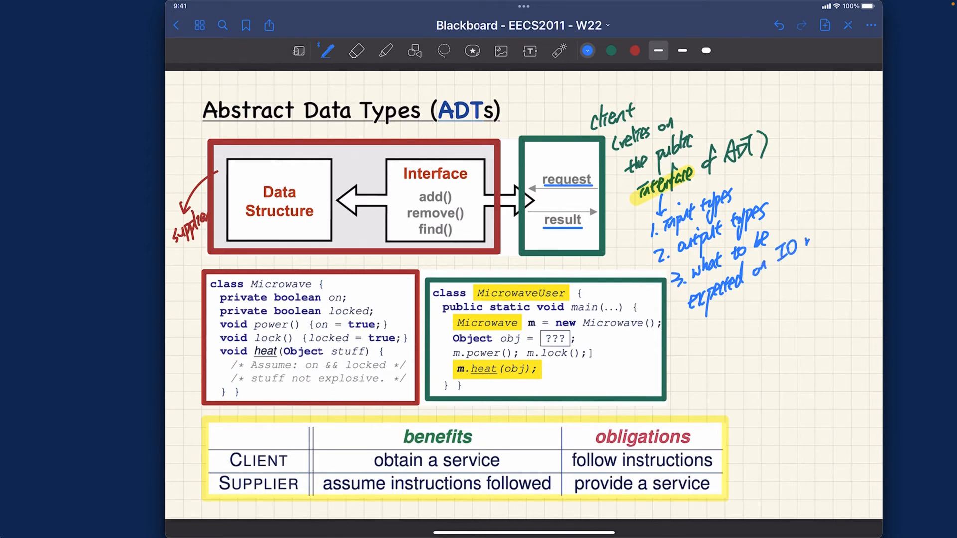
text(relates)
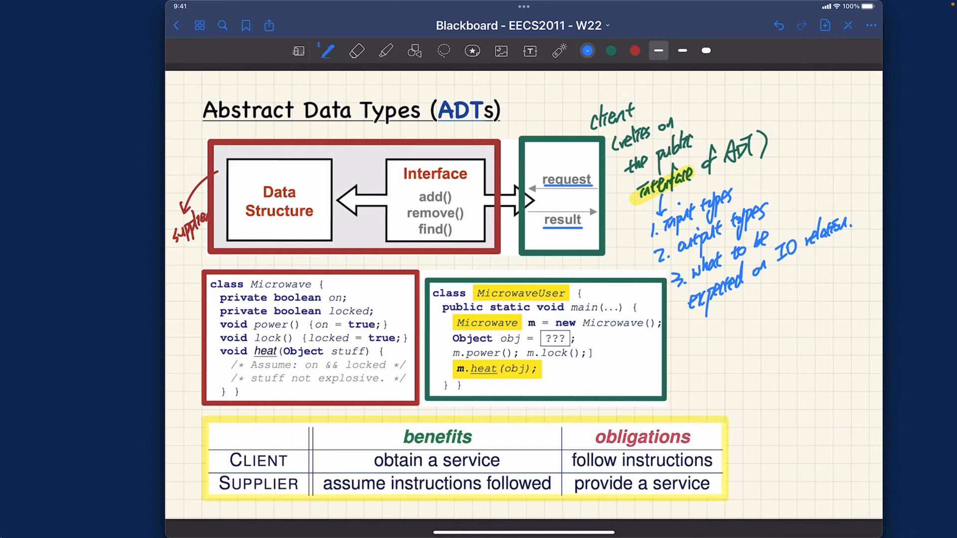
click(559, 50)
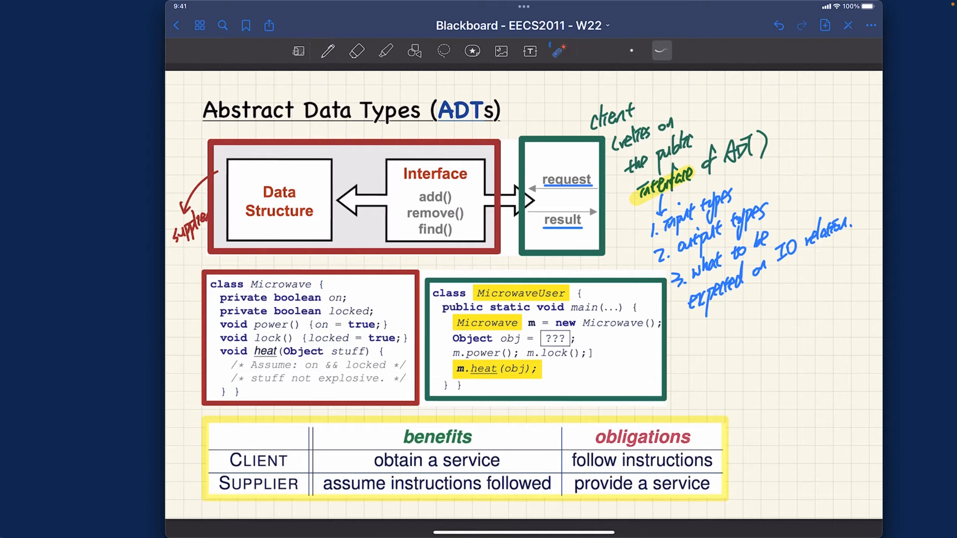
Box Data Structure in purple and draw an arrow up from it
drag(678, 287, 866, 226)
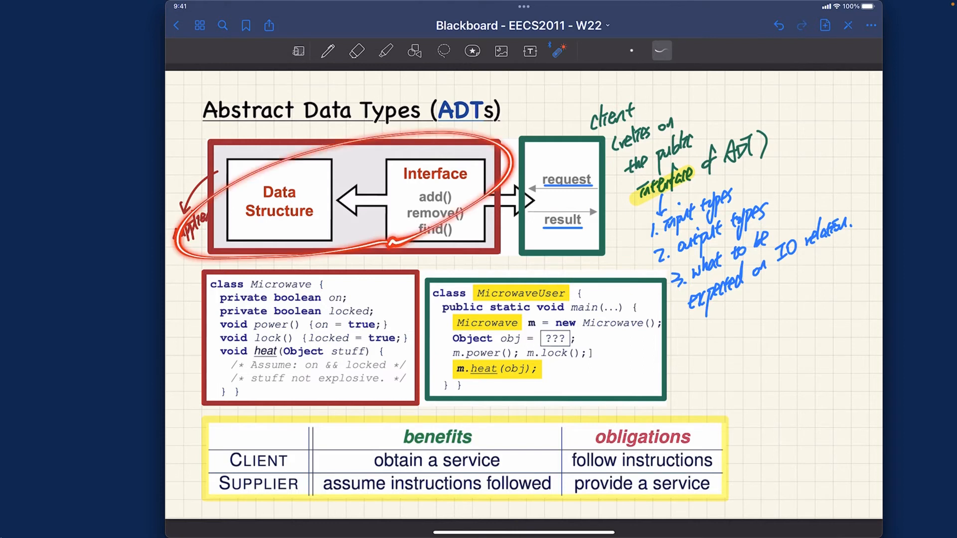
click(327, 50)
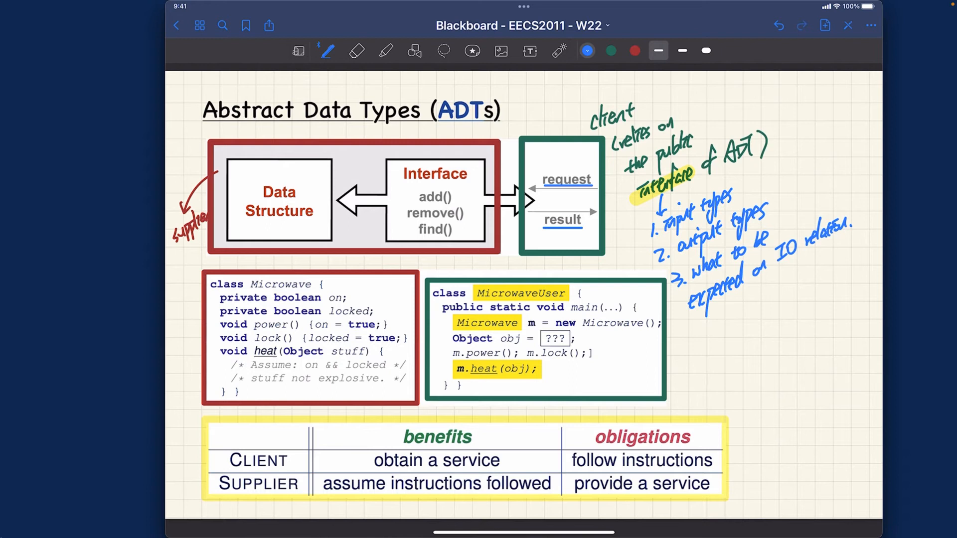
click(586, 50)
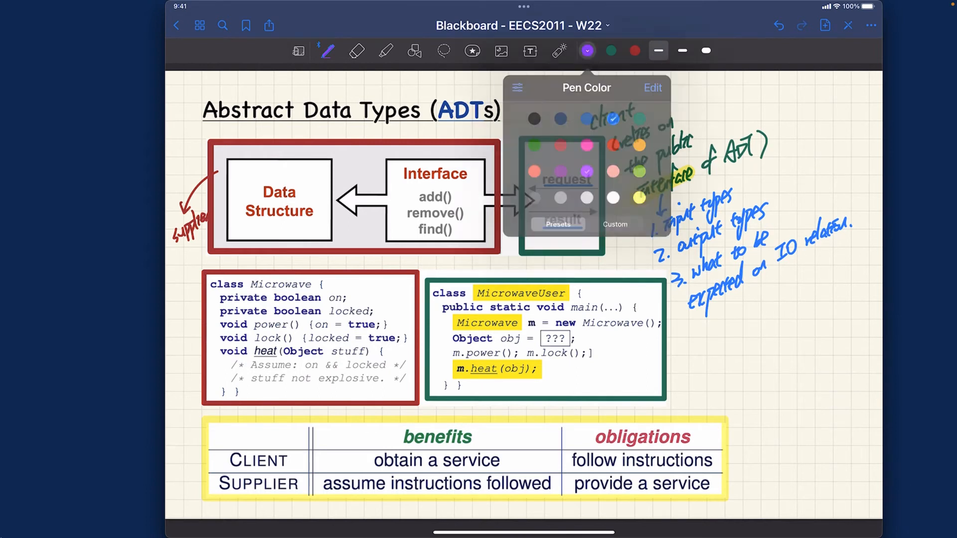
click(586, 51)
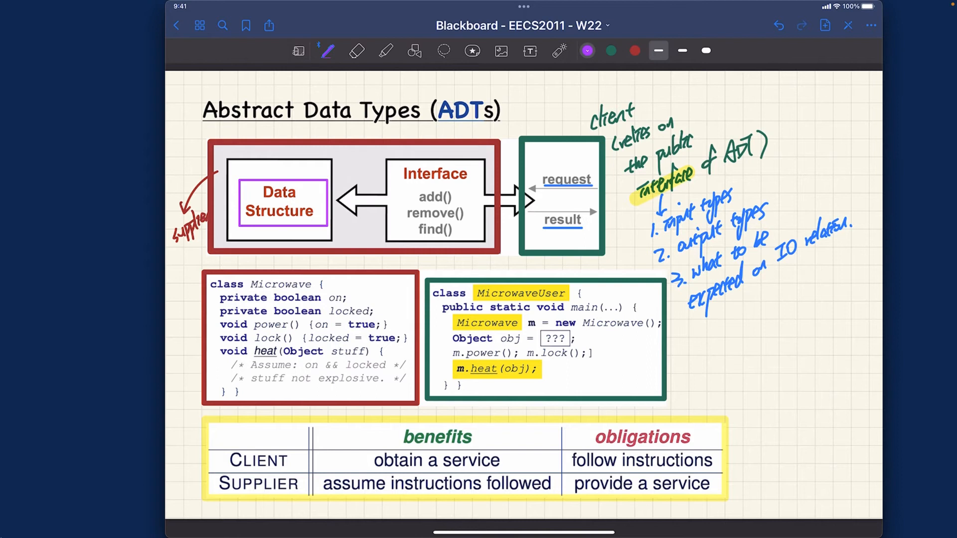
drag(256, 190, 281, 150)
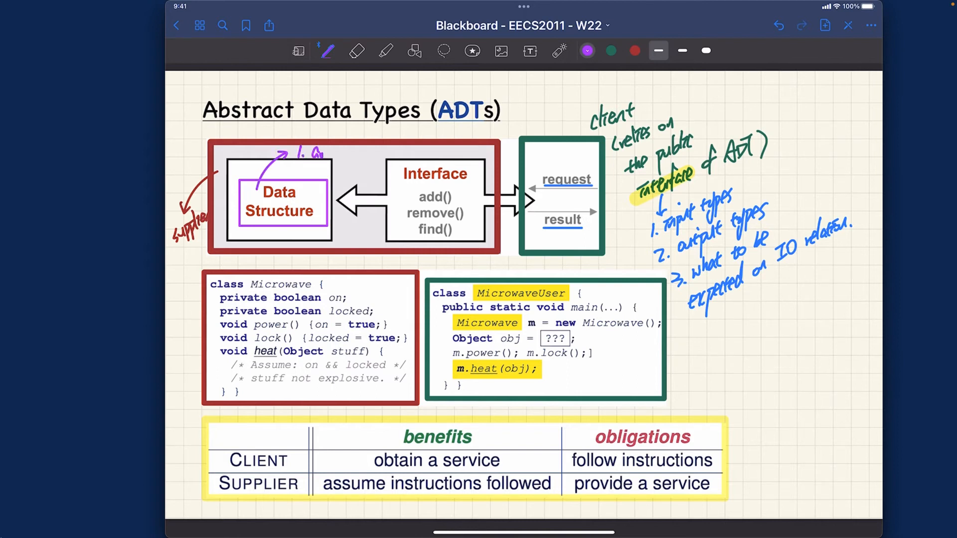
Write '1. arrays 2. SLLs 3. DLLs' above the box and highlight it in yellow
text(rrays)
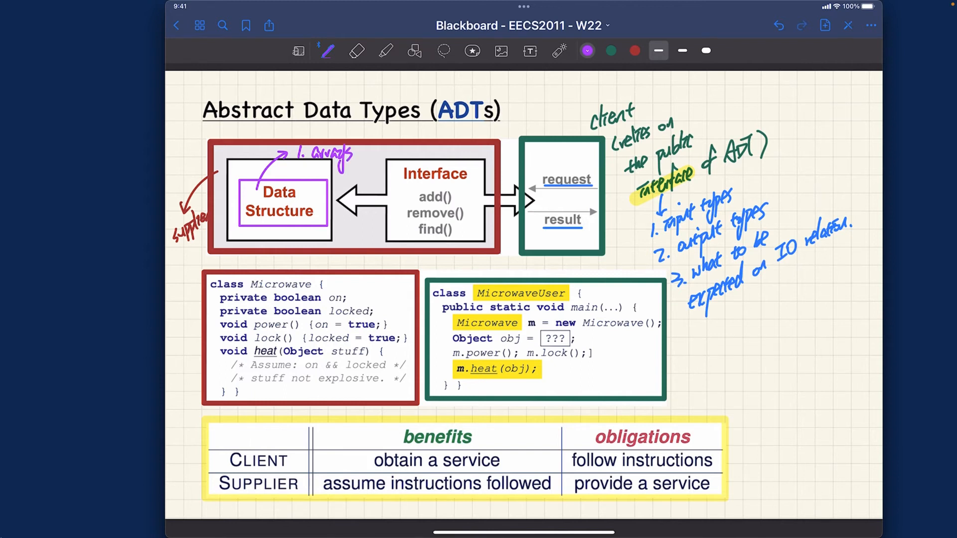
text(2.S.)
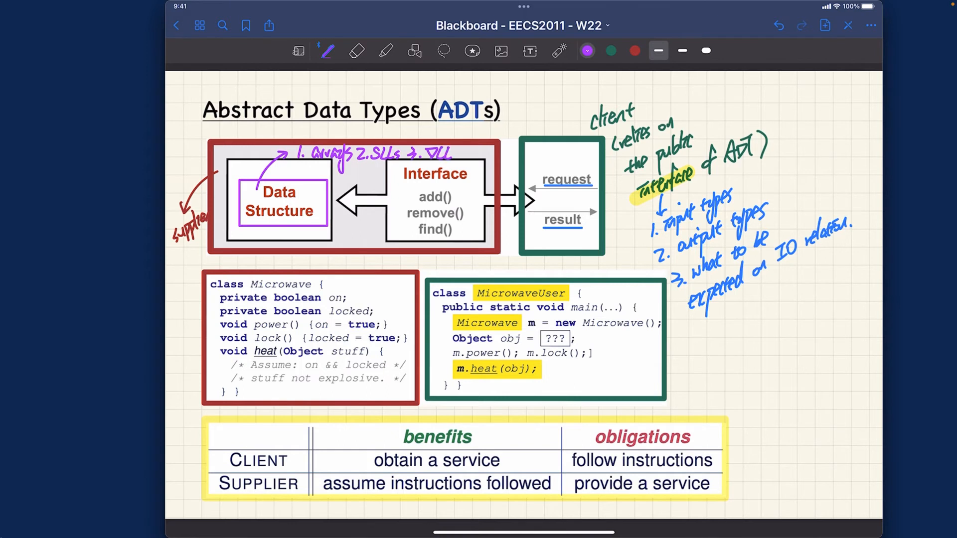
click(385, 51)
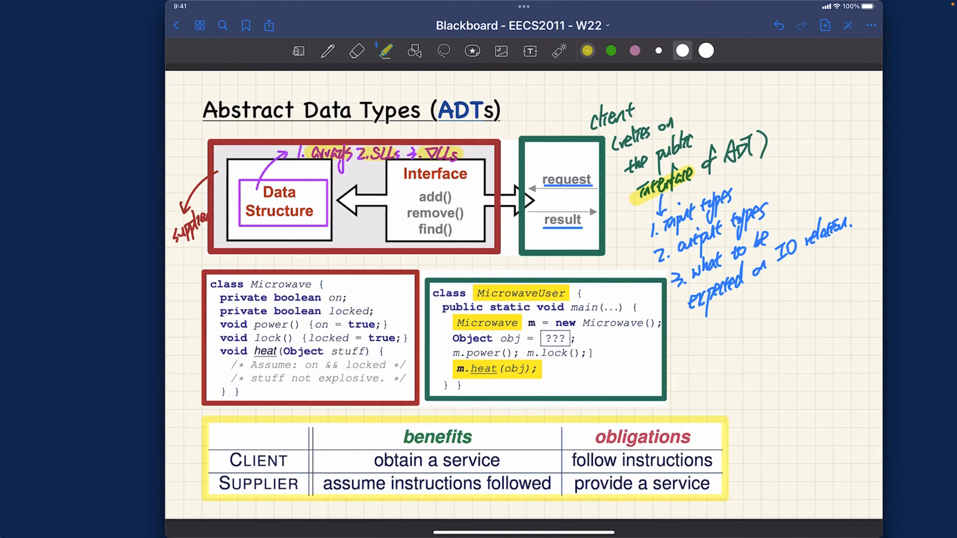
click(327, 51)
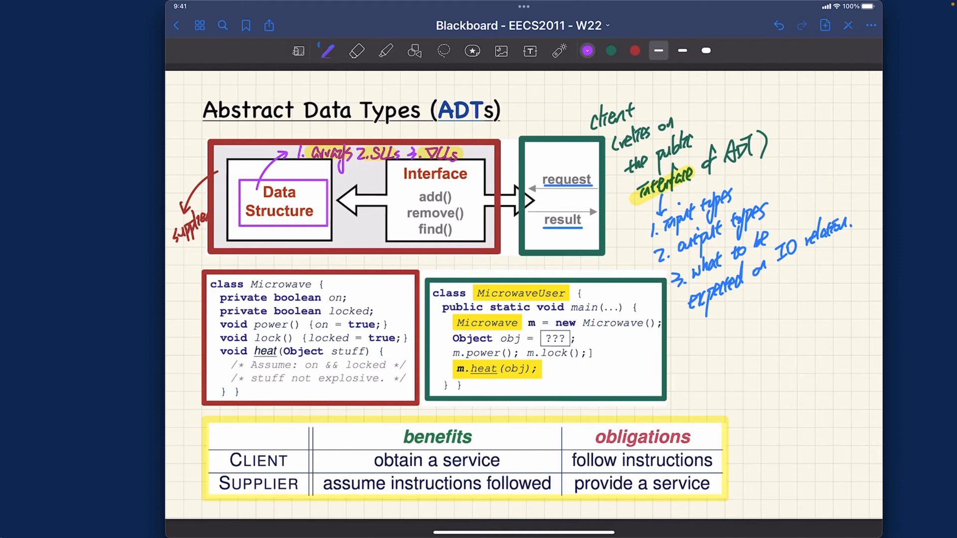
Write '1. assembled correctly, 2. time efficiency' in pink beneath Data Structure and highlight it orange
click(385, 51)
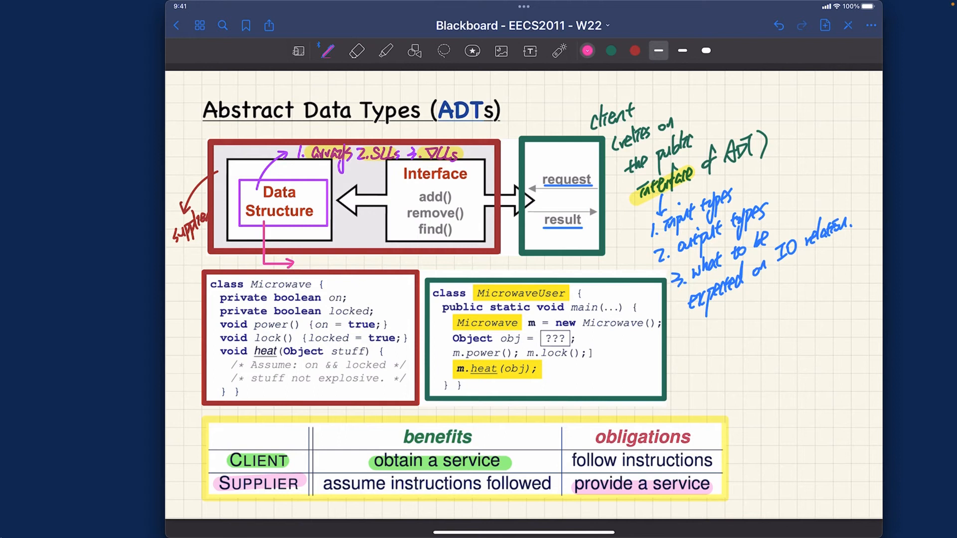
text(1. Ask)
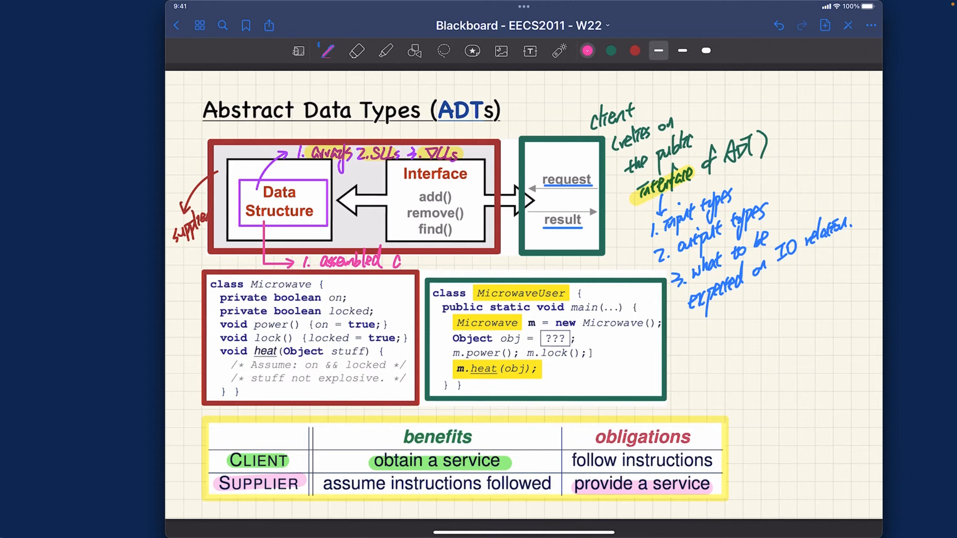
text(correctly. 2. time efficiency)
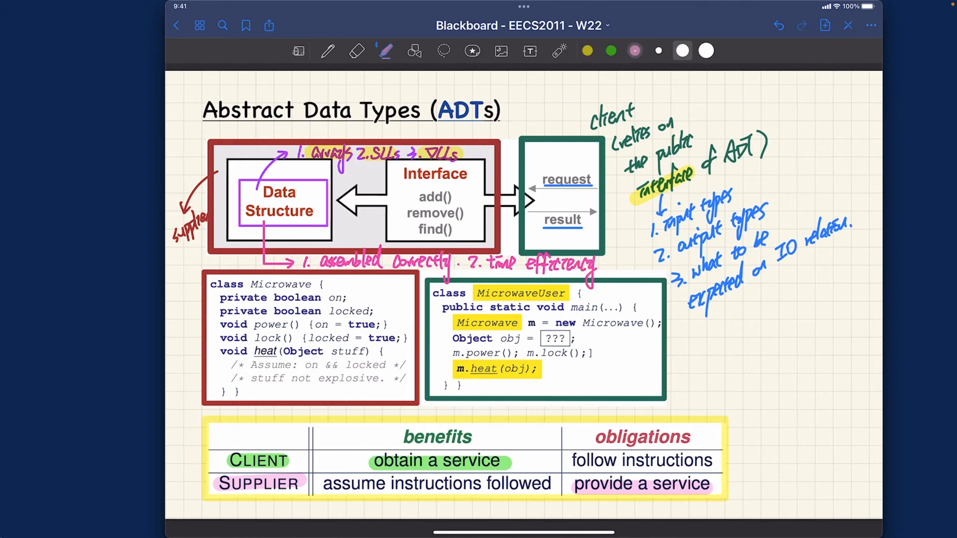
click(633, 50)
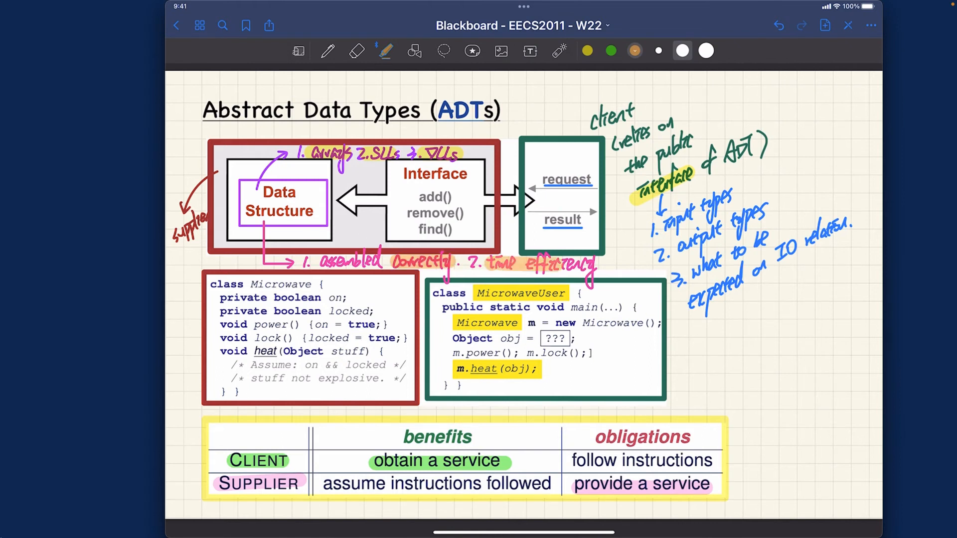
click(327, 51)
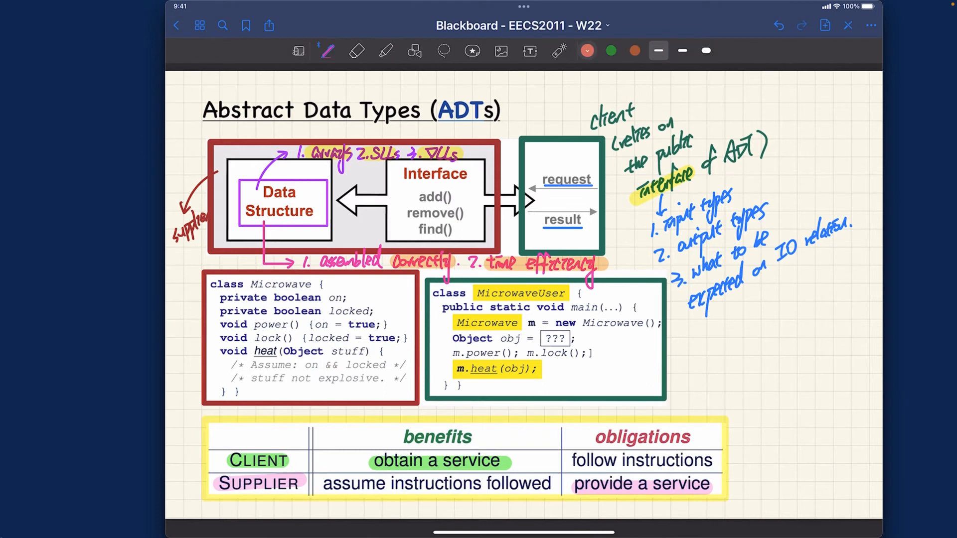
With the laser pointer, circle the client interface notes and point out request and input types
click(586, 50)
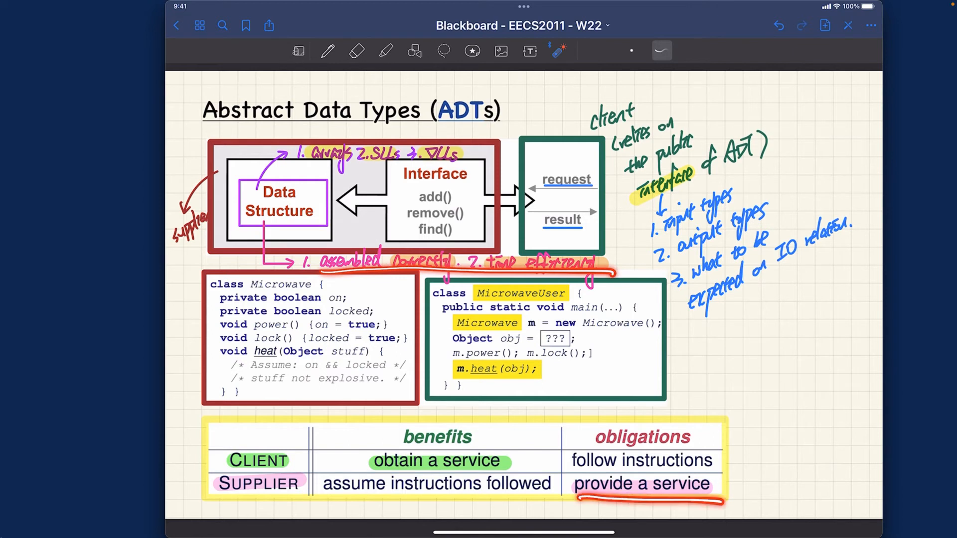
drag(216, 499, 299, 495)
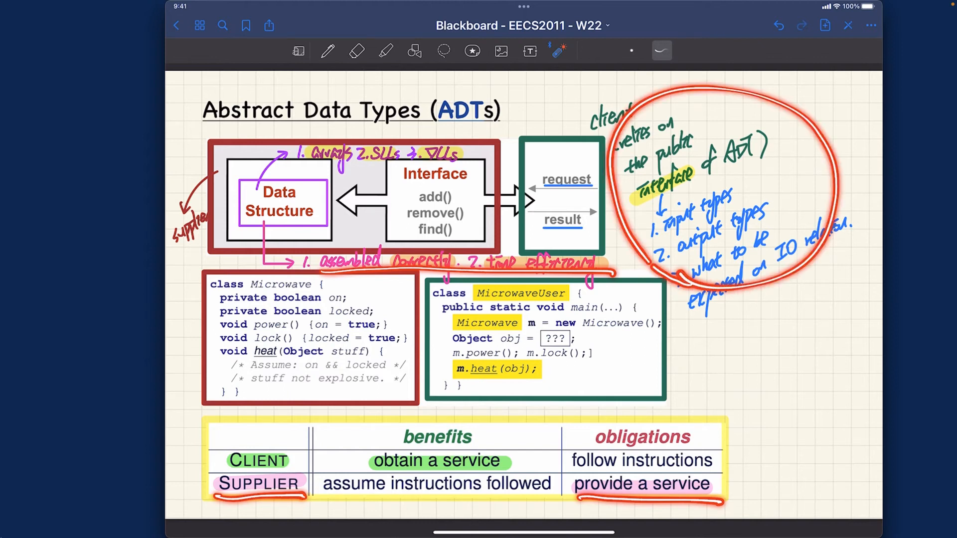
drag(372, 473, 483, 472)
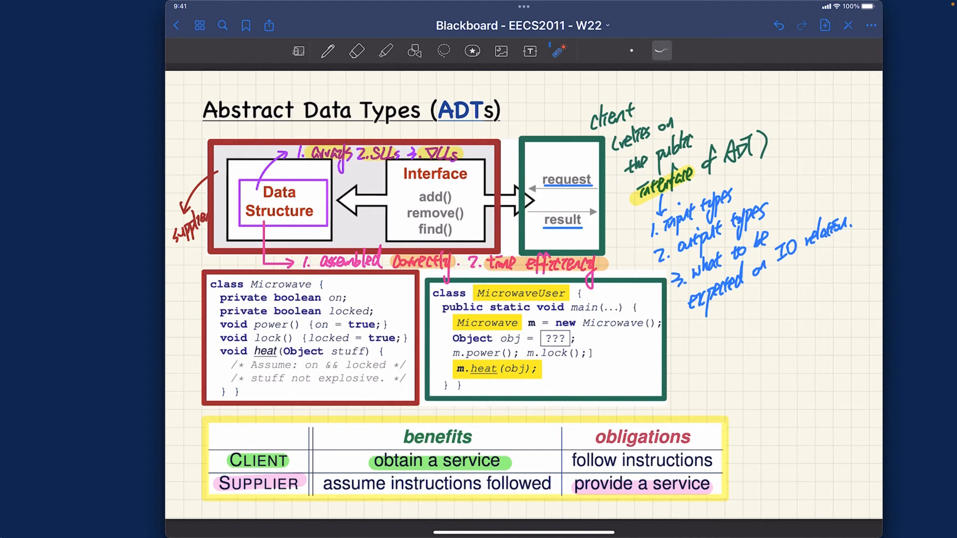
drag(592, 128, 650, 114)
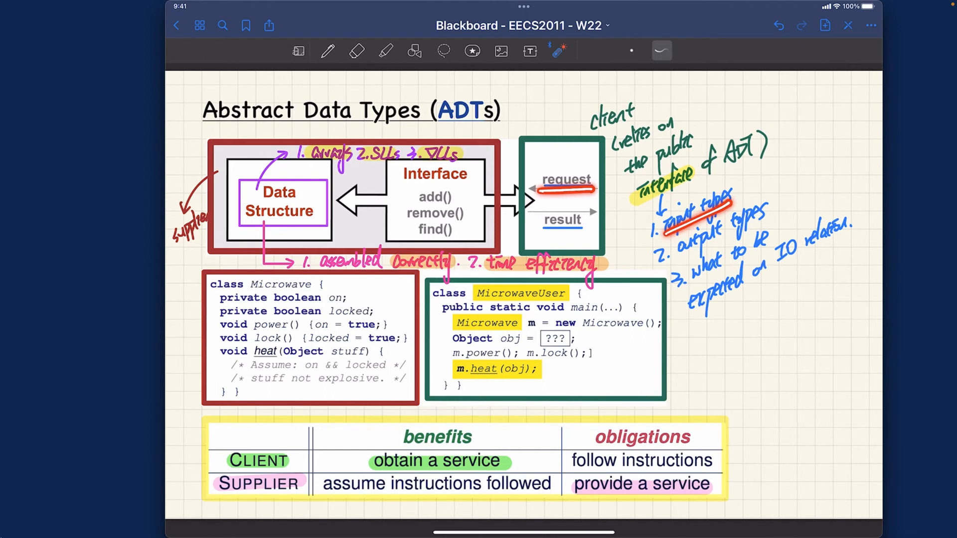
drag(671, 259, 768, 219)
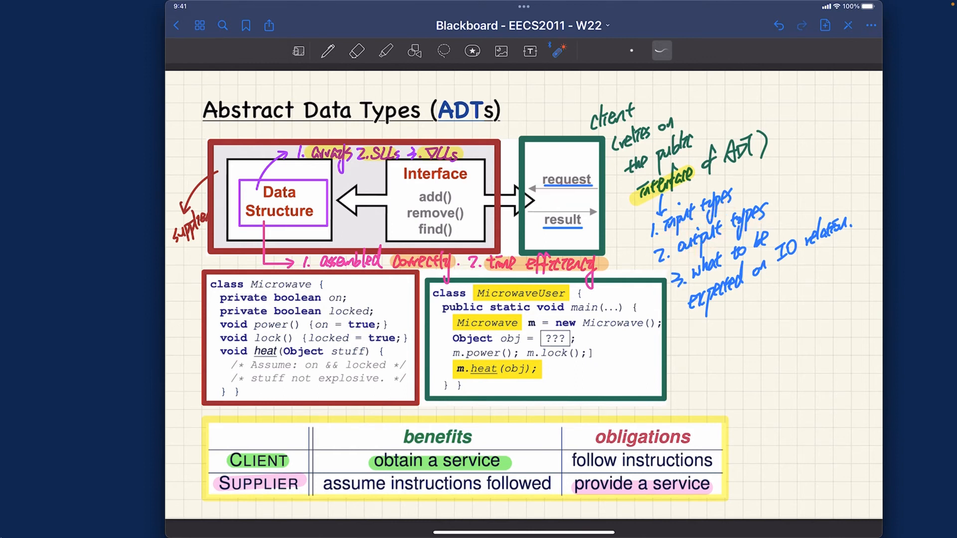
drag(561, 461, 733, 460)
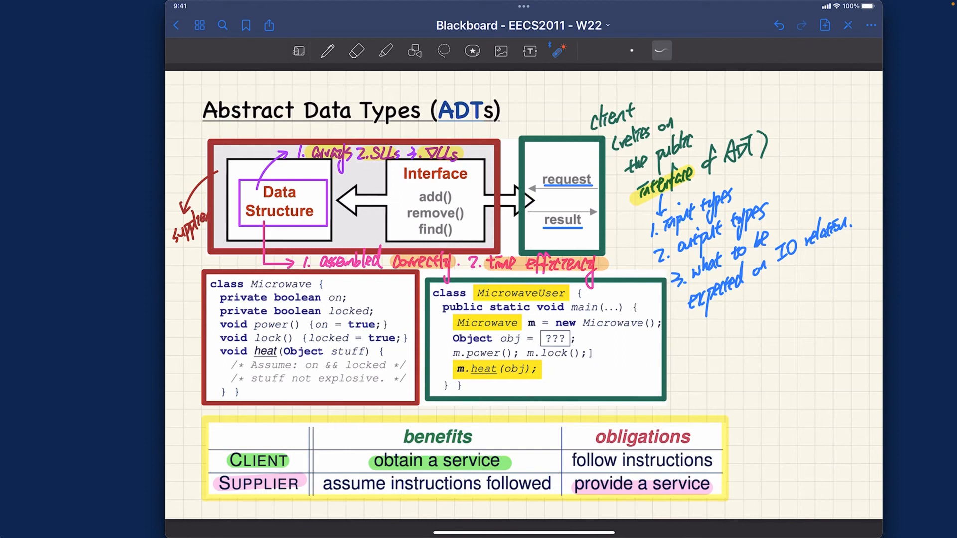
mouse_move(44, 515)
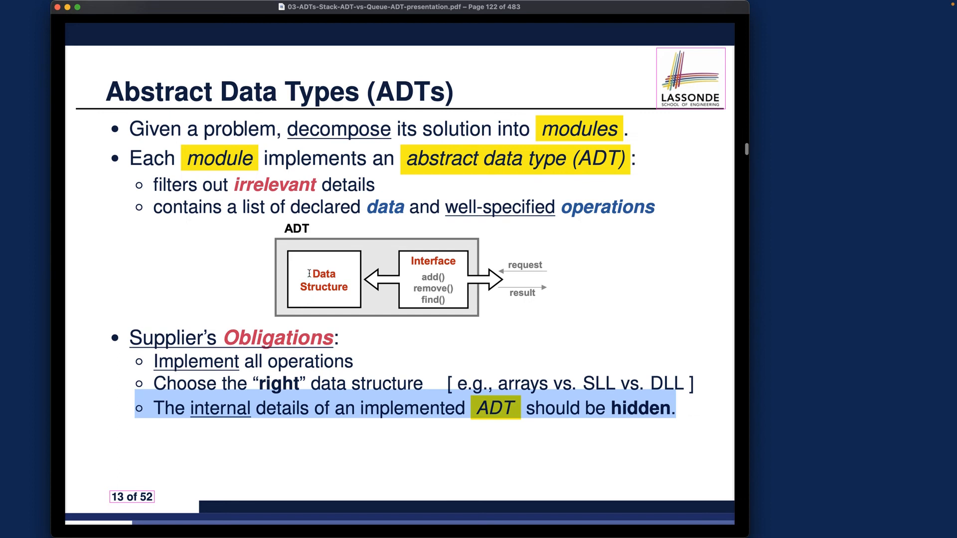
mouse_move(351, 293)
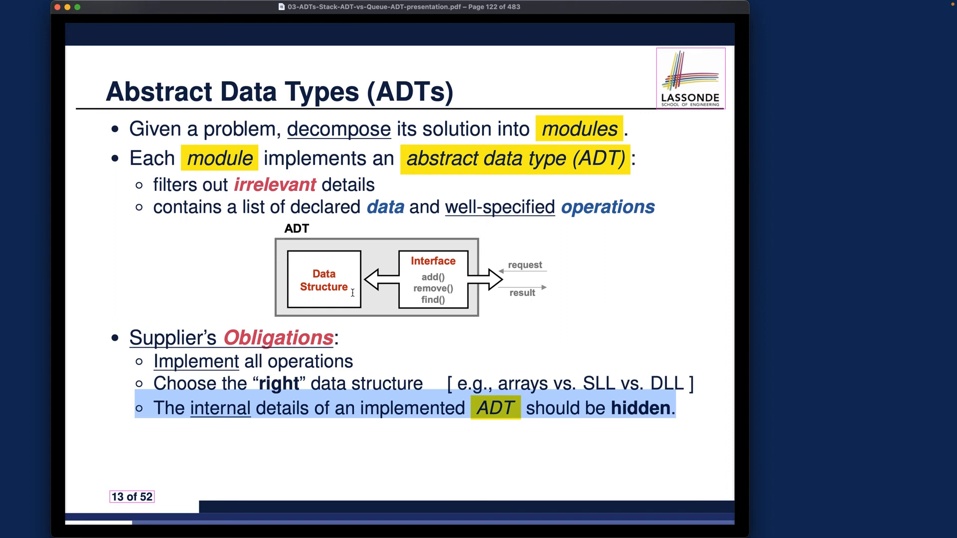
mouse_move(424, 252)
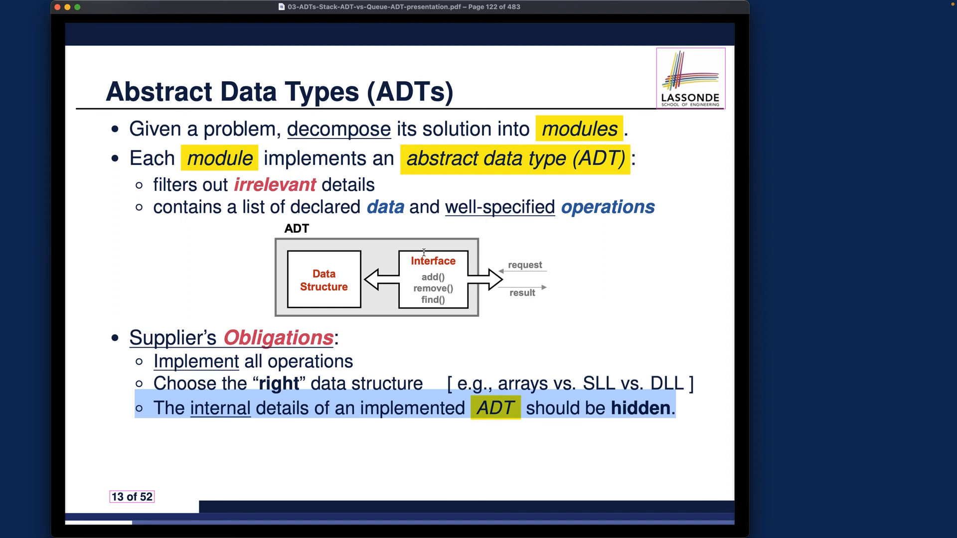
mouse_move(337, 297)
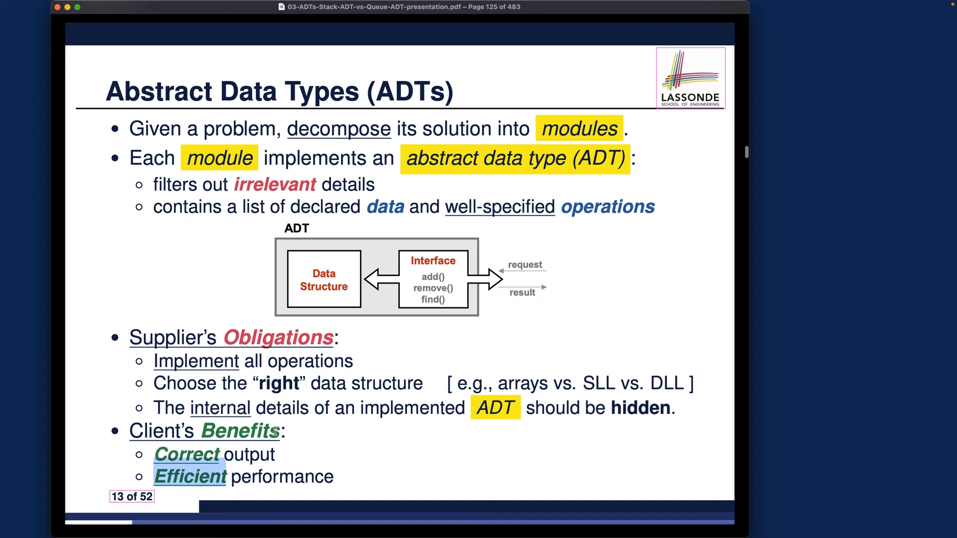
Move to the Java API Approximates ADTs slide and select 'Java API' and 'Approximates' in its title
key(right)
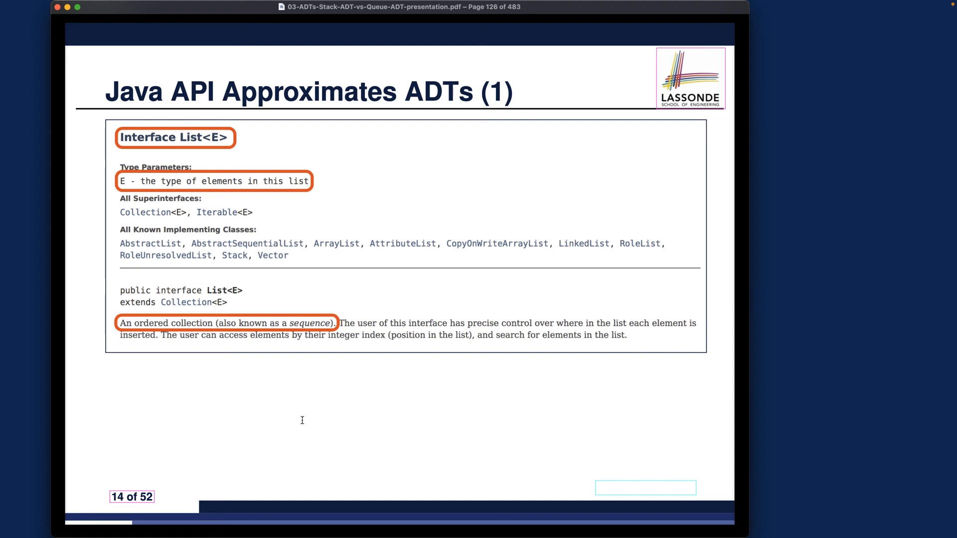
mouse_move(352, 262)
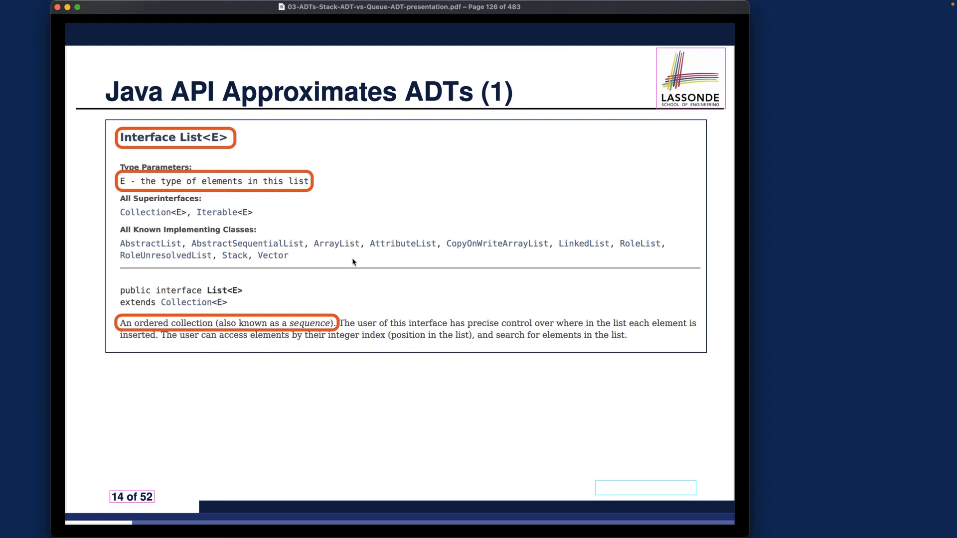
mouse_move(104, 93)
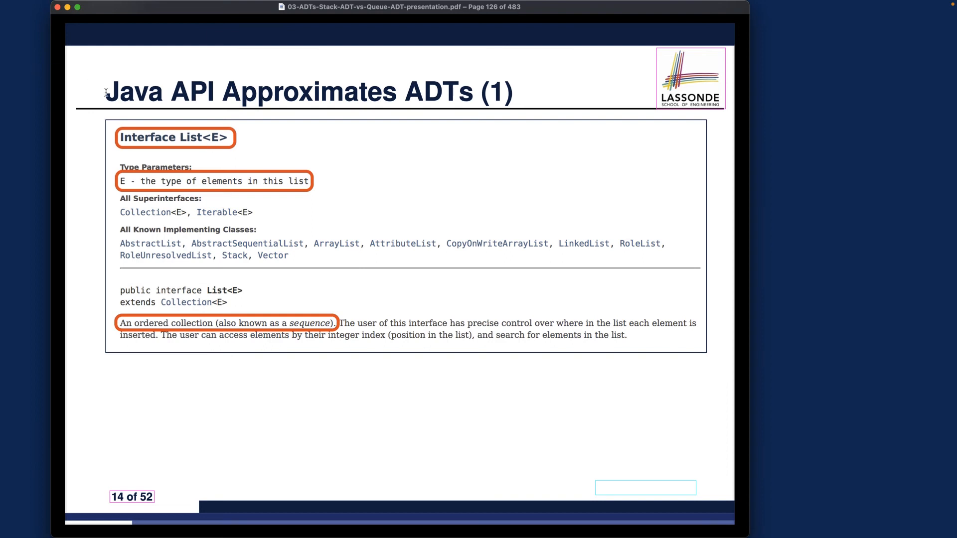
drag(107, 91, 215, 91)
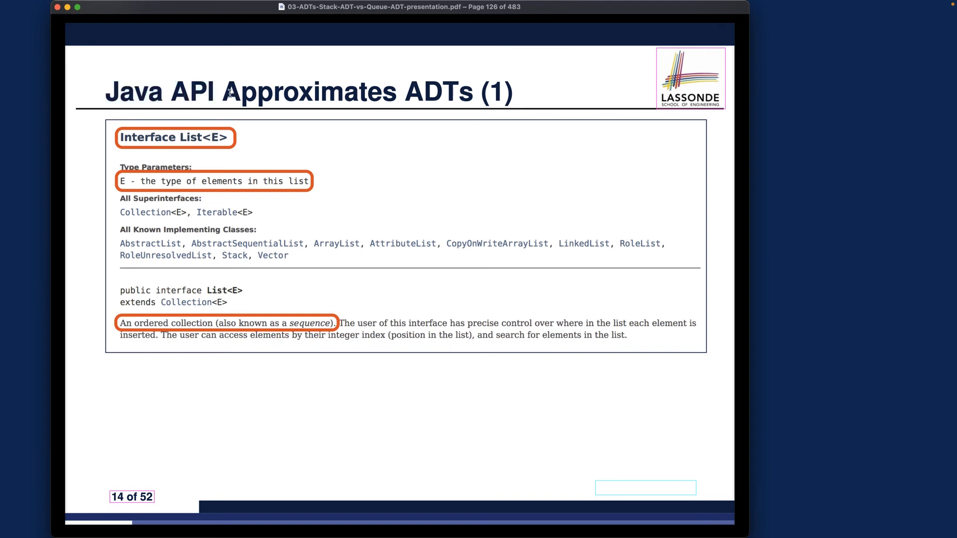
drag(105, 92, 216, 92)
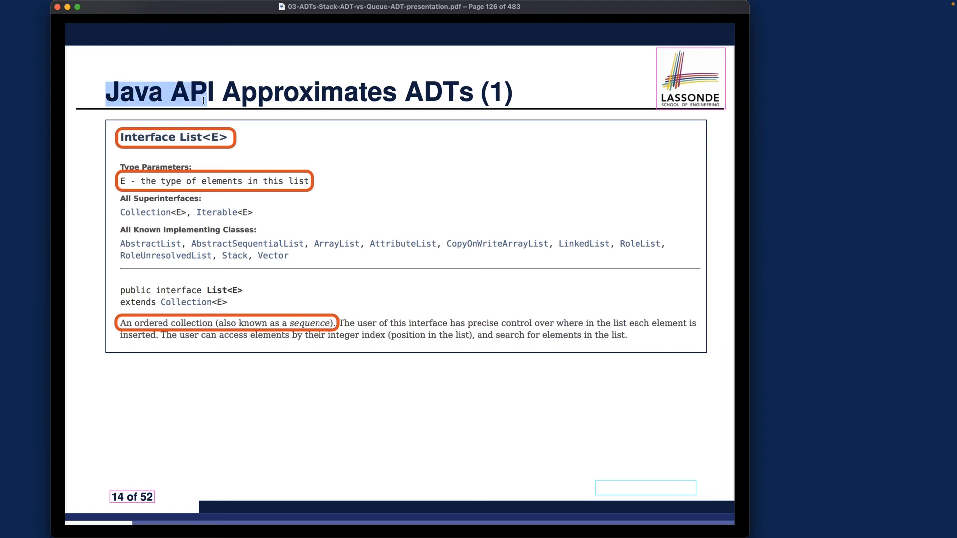
mouse_move(200, 145)
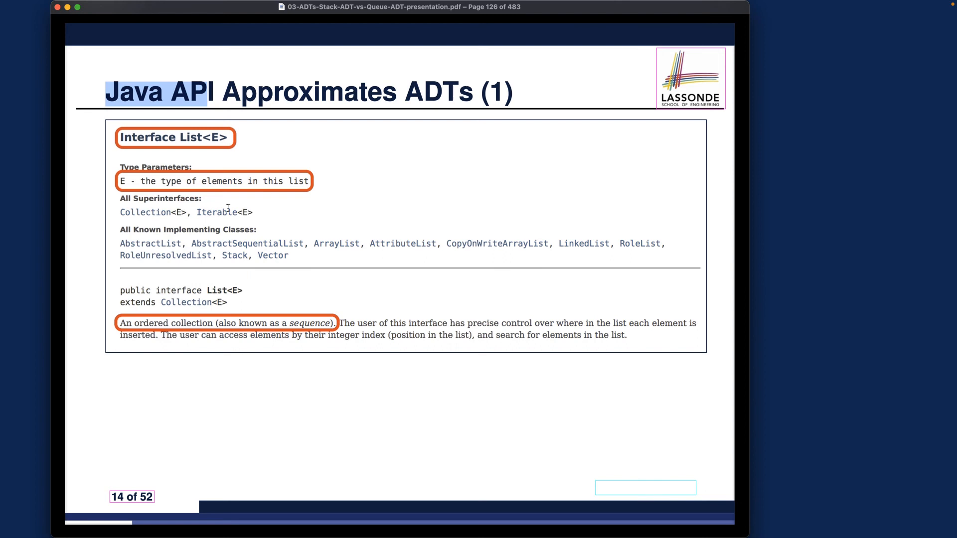
mouse_move(220, 333)
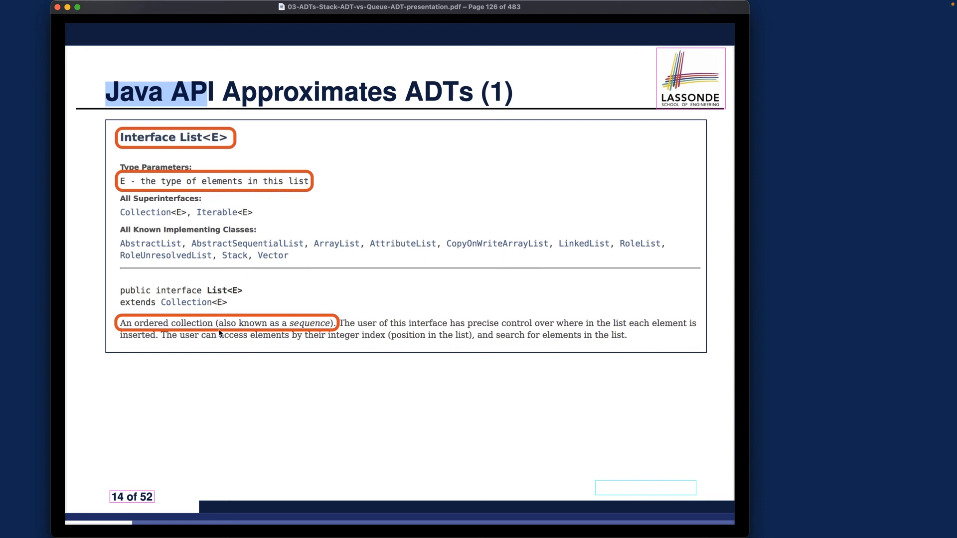
mouse_move(259, 328)
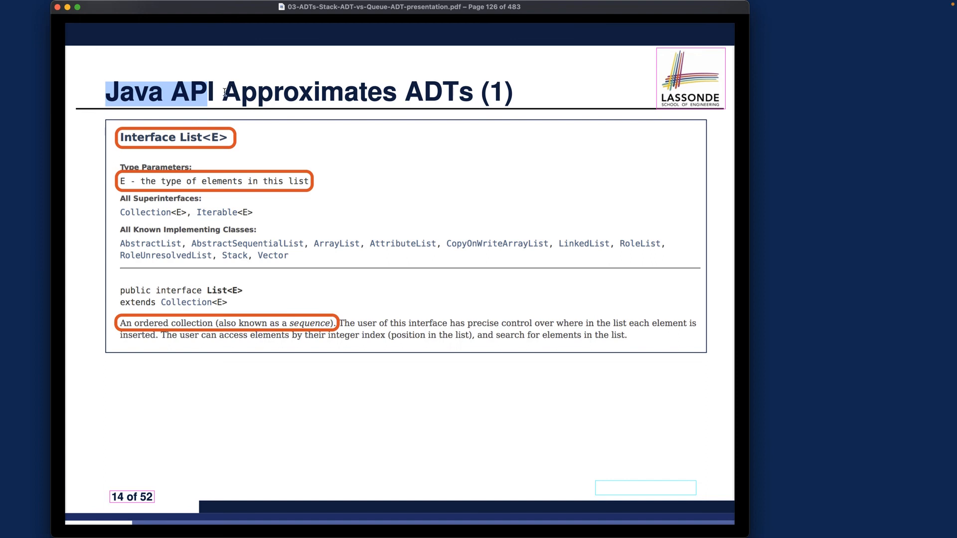
double_click(308, 91)
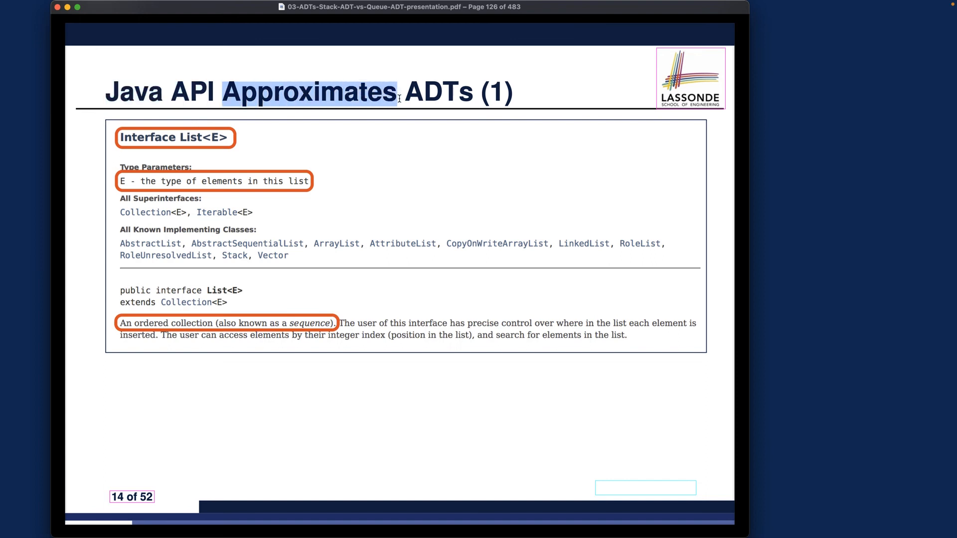
click(423, 151)
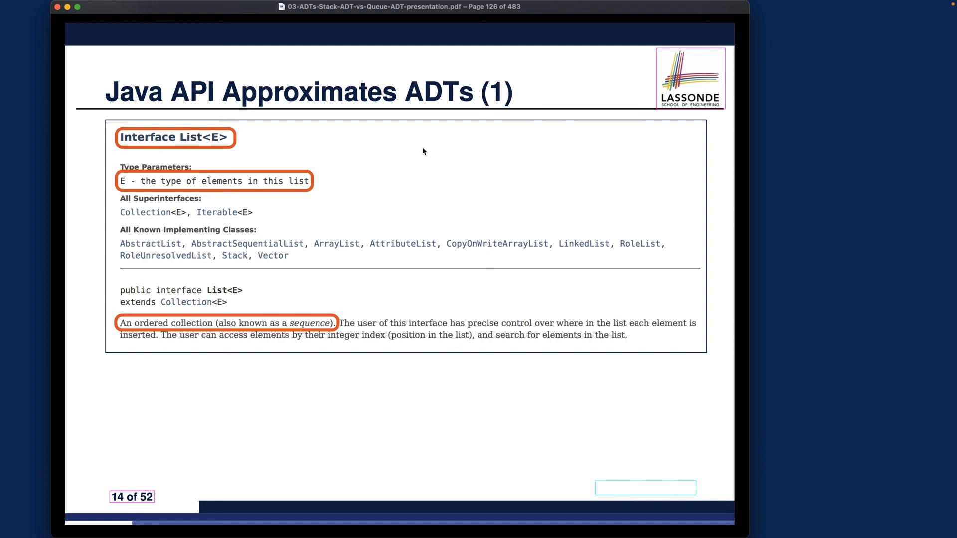
mouse_move(316, 194)
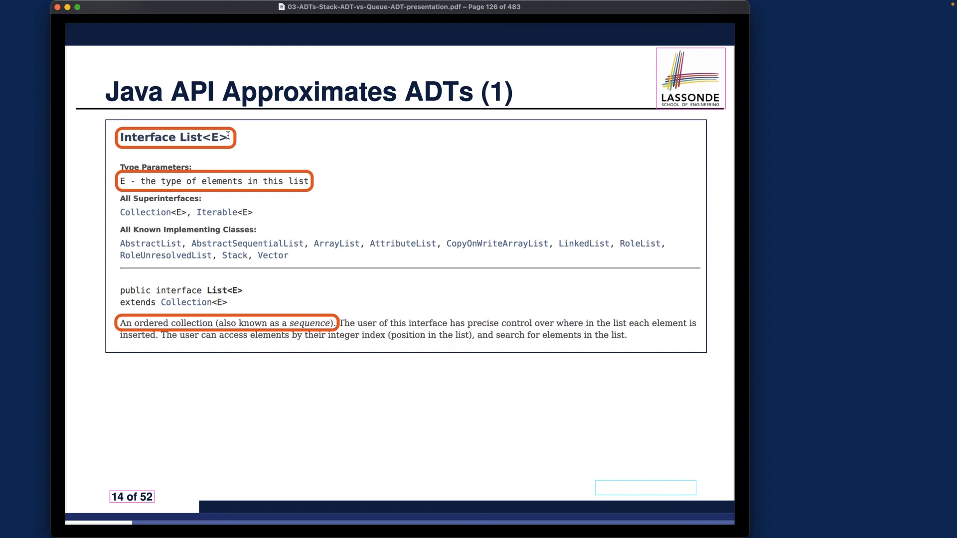
mouse_move(190, 137)
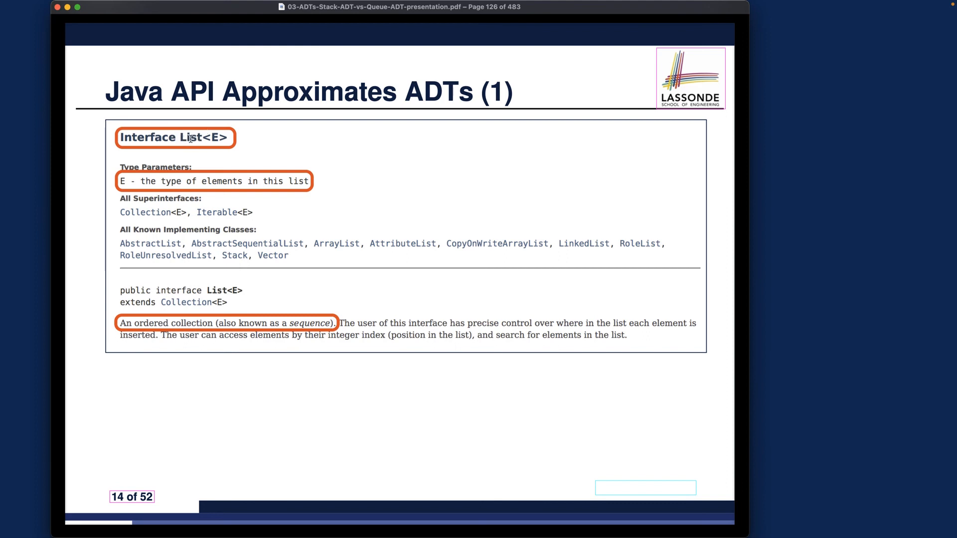
mouse_move(132, 185)
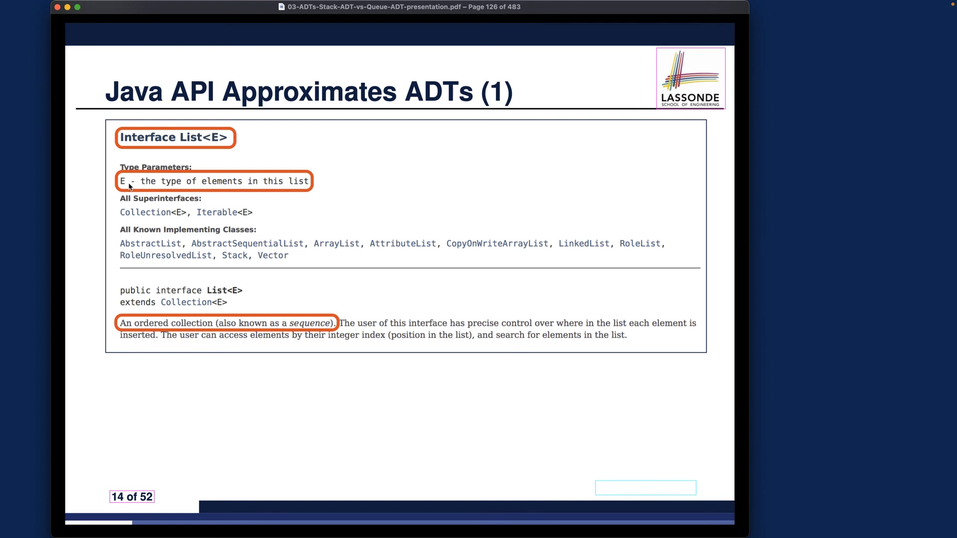
mouse_move(139, 325)
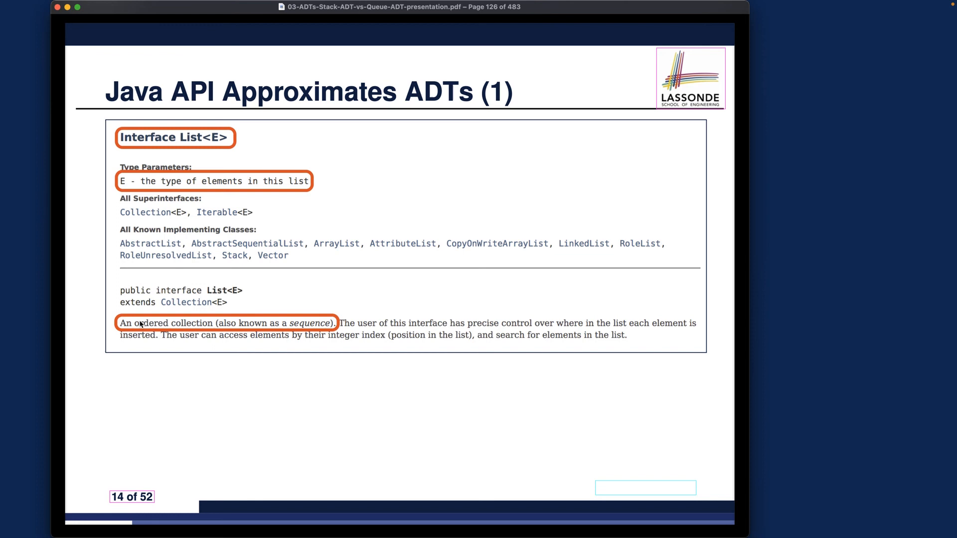
mouse_move(327, 320)
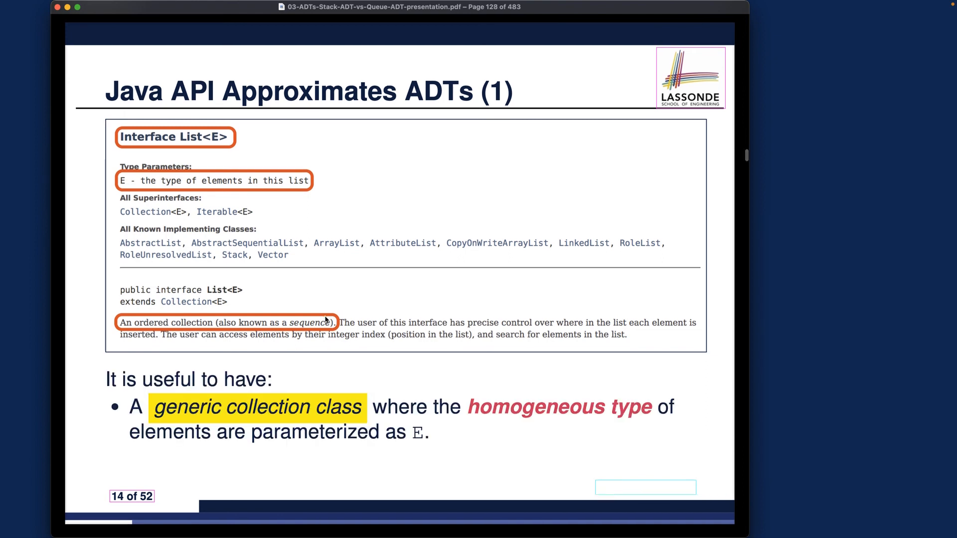
Reveal the intuitive overview bullet and advance to 'Java API Approximates ADTs (2)'
key(right)
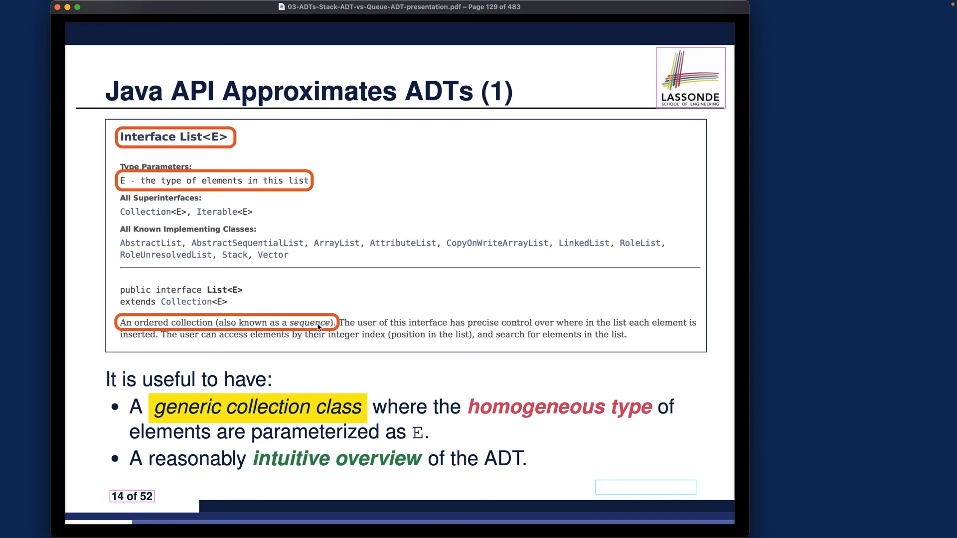
key(right)
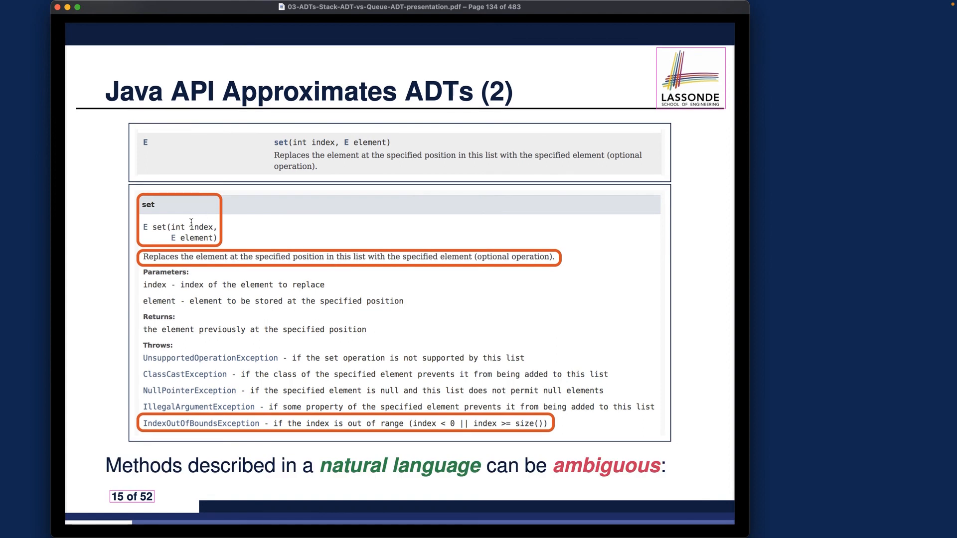
mouse_move(466, 260)
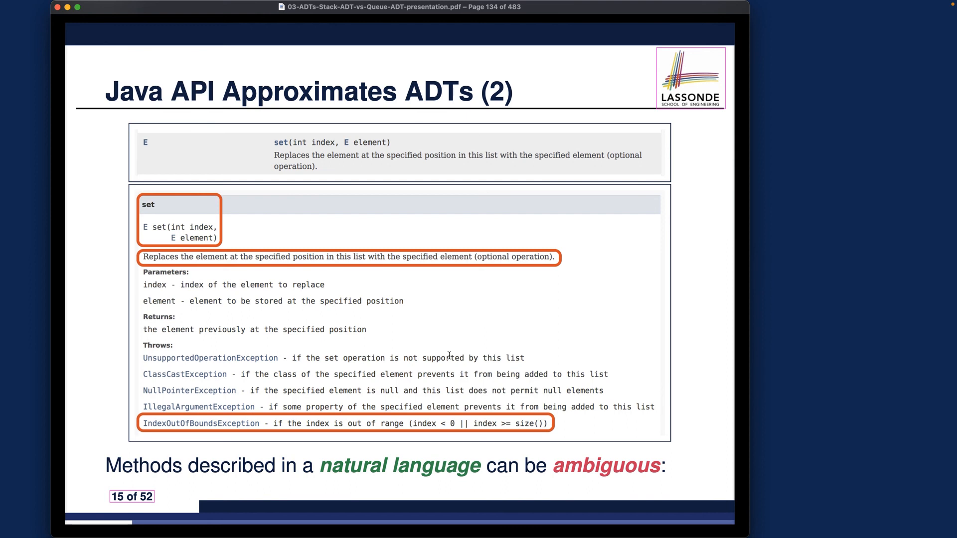
mouse_move(260, 48)
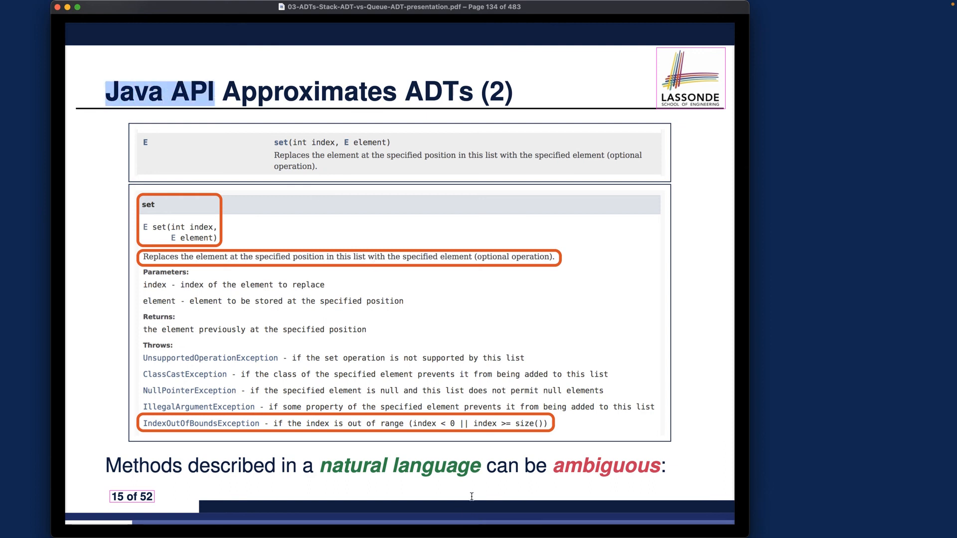
double_click(607, 466)
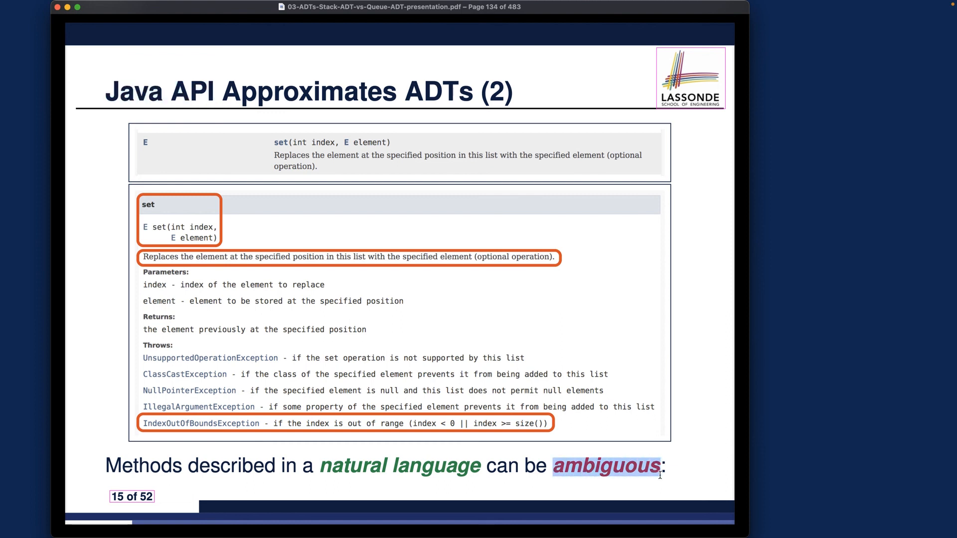
key(right)
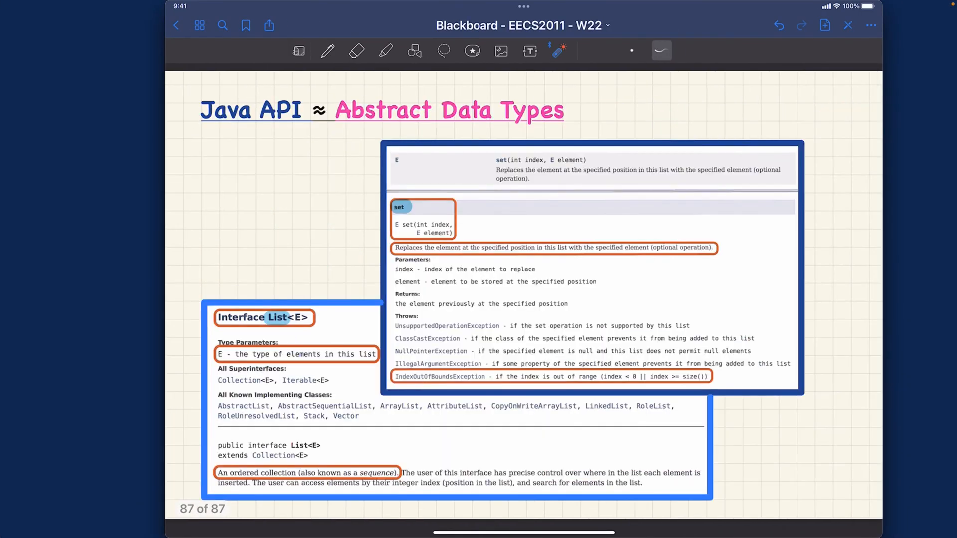
Circle the ≈ sign in pink and write '∵ NL is subject to ambiguities'
click(326, 51)
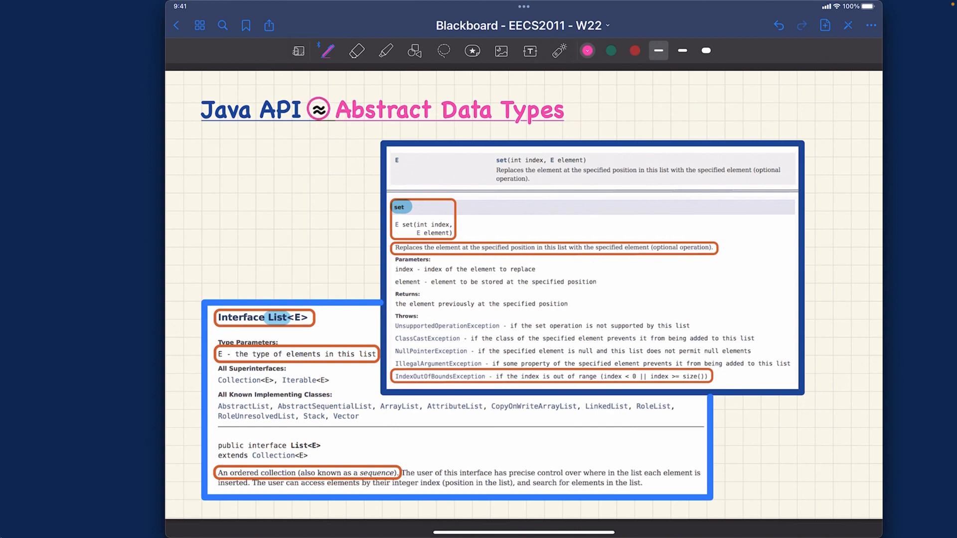
drag(317, 119, 313, 147)
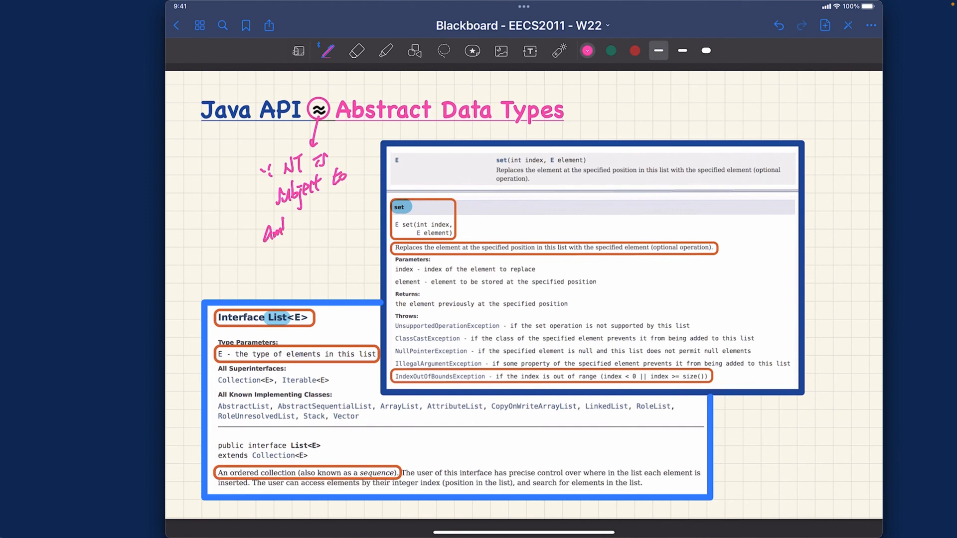
drag(269, 229, 311, 226)
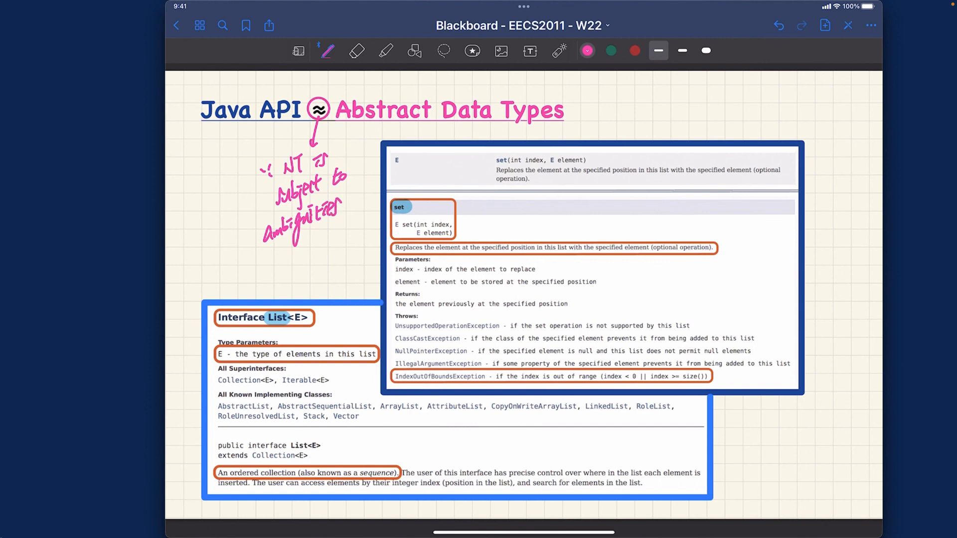
Trace with the laser pointer from the set method description to its exception line
drag(574, 221, 595, 390)
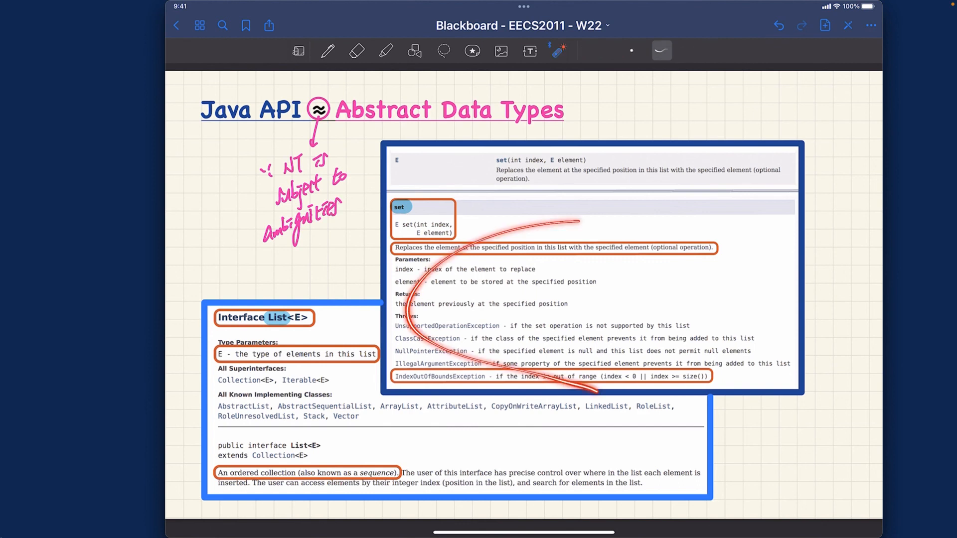
drag(586, 222, 567, 382)
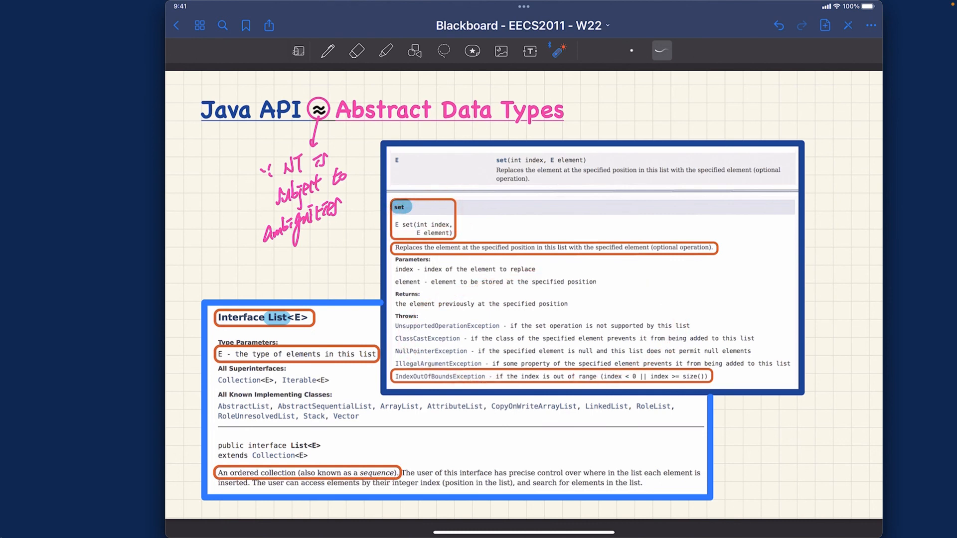
click(326, 50)
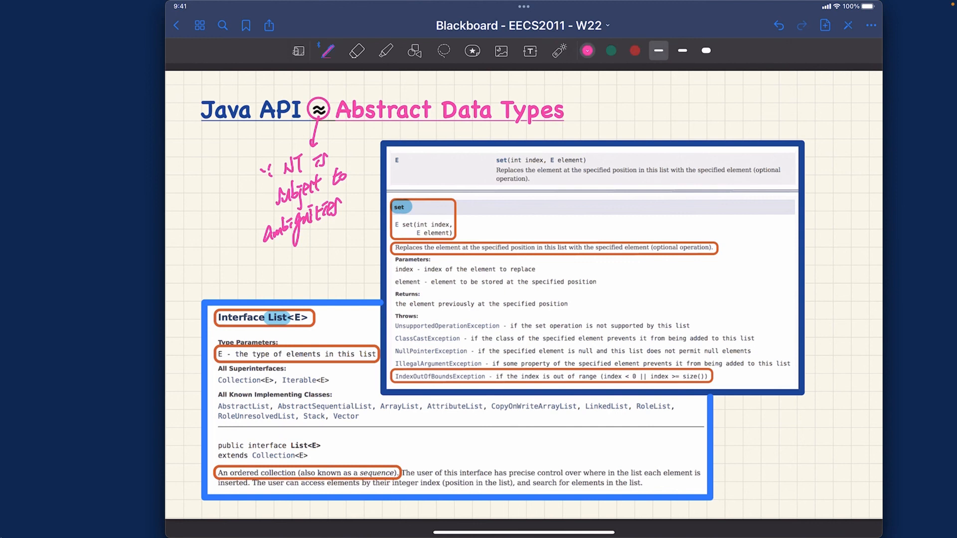